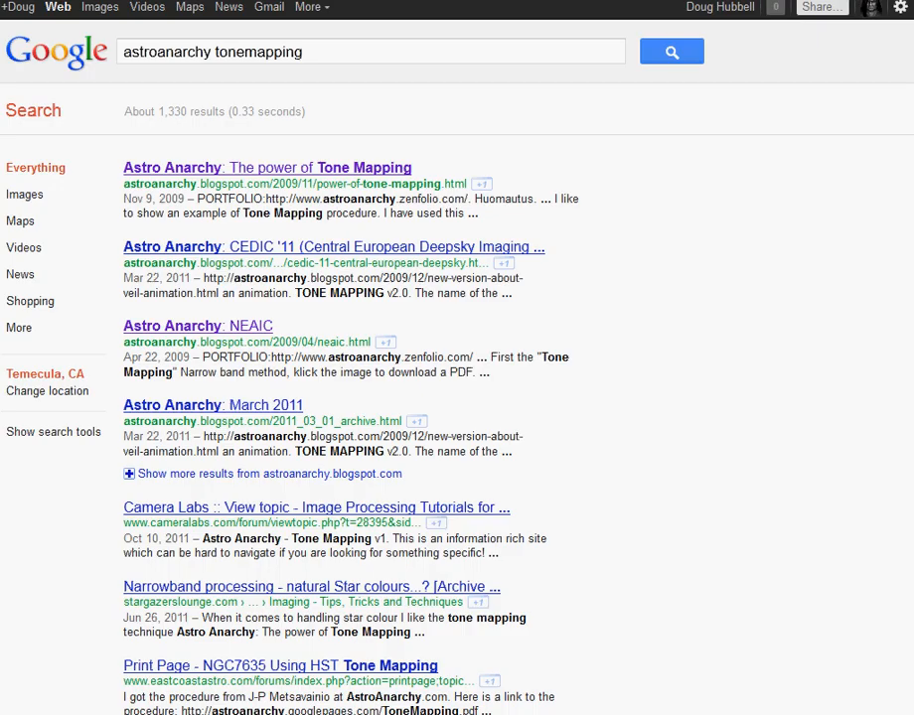
pyautogui.moveTo(719, 215)
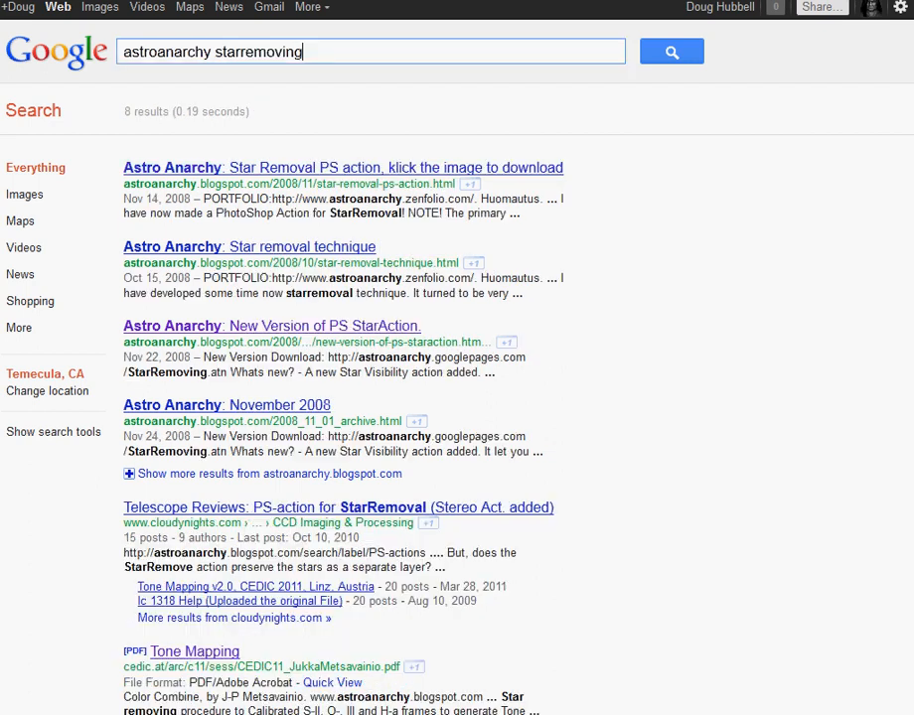
pyautogui.moveTo(613, 350)
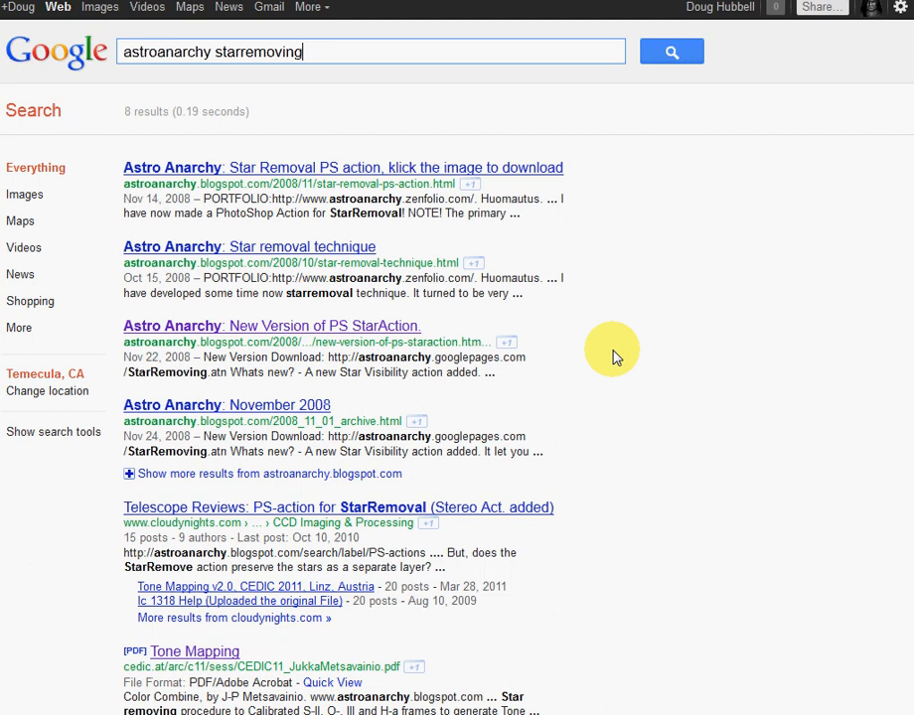
pyautogui.moveTo(145, 329)
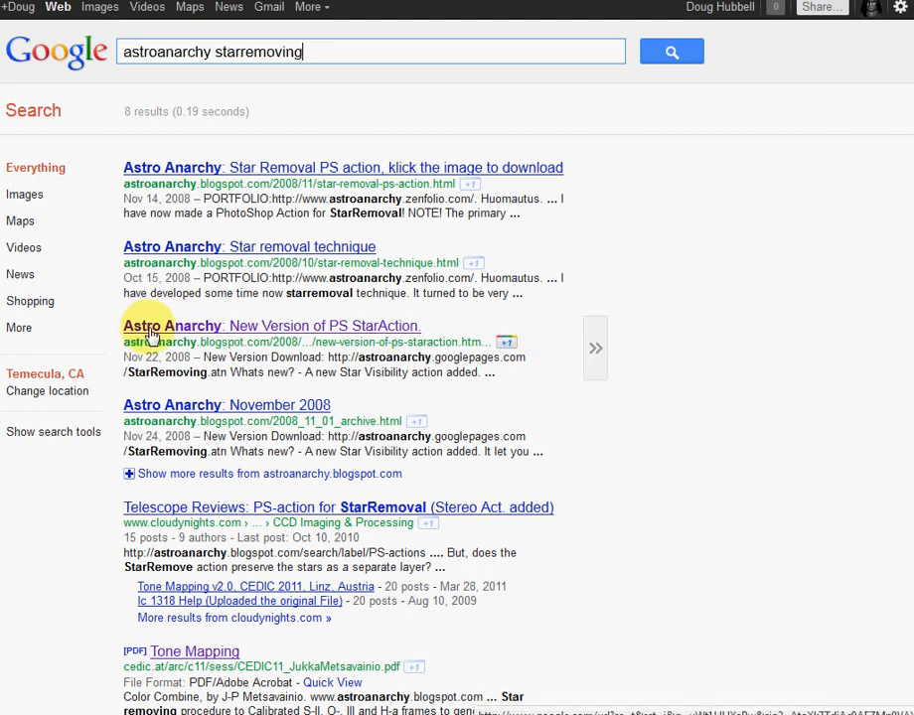
pyautogui.moveTo(343, 338)
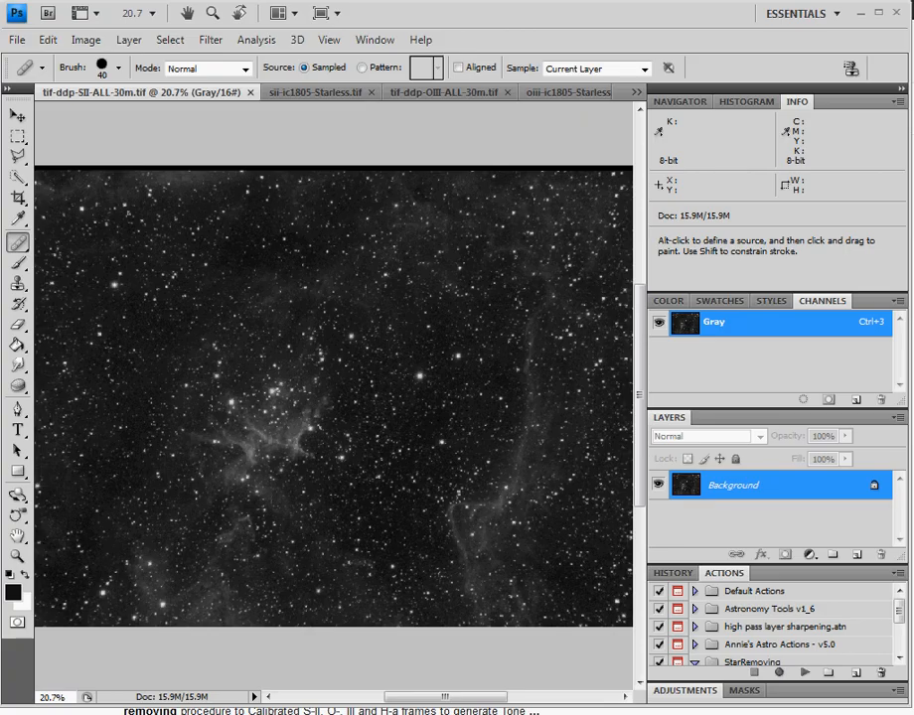
pyautogui.moveTo(230, 411)
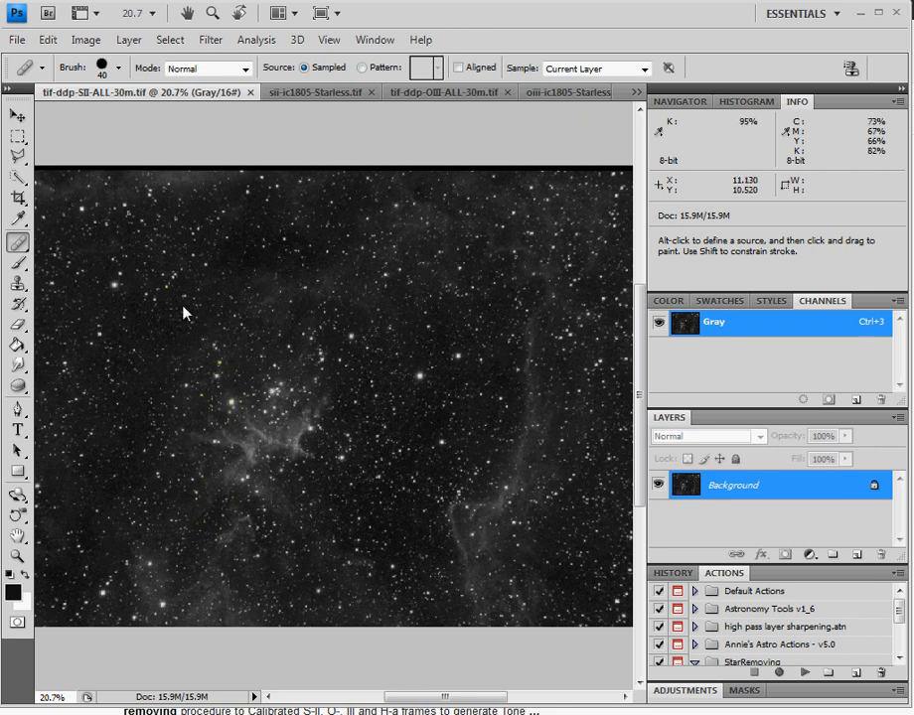
pyautogui.moveTo(341, 323)
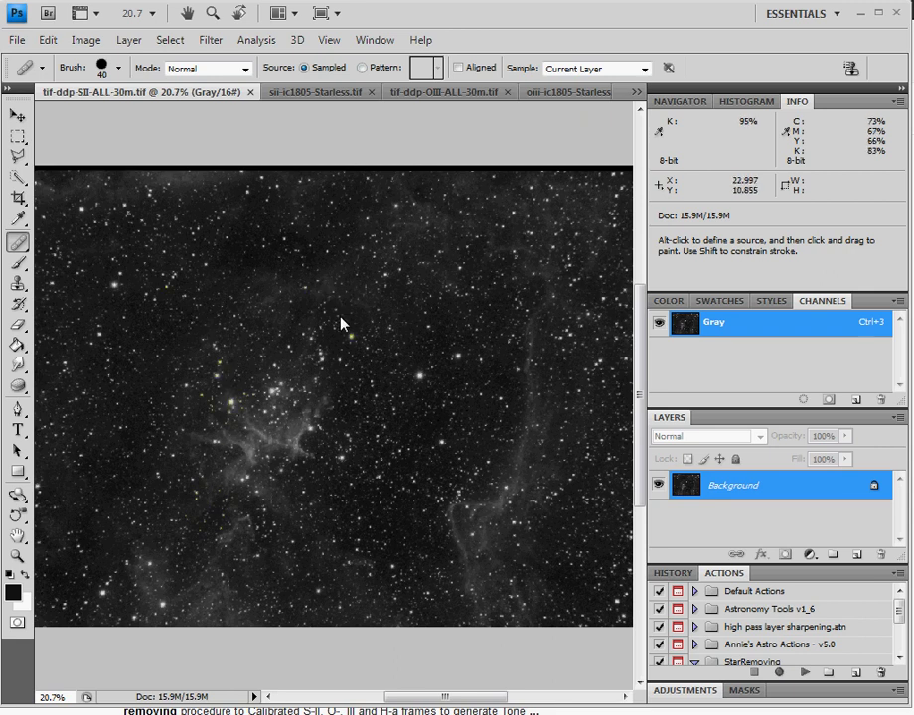
pyautogui.moveTo(341, 324)
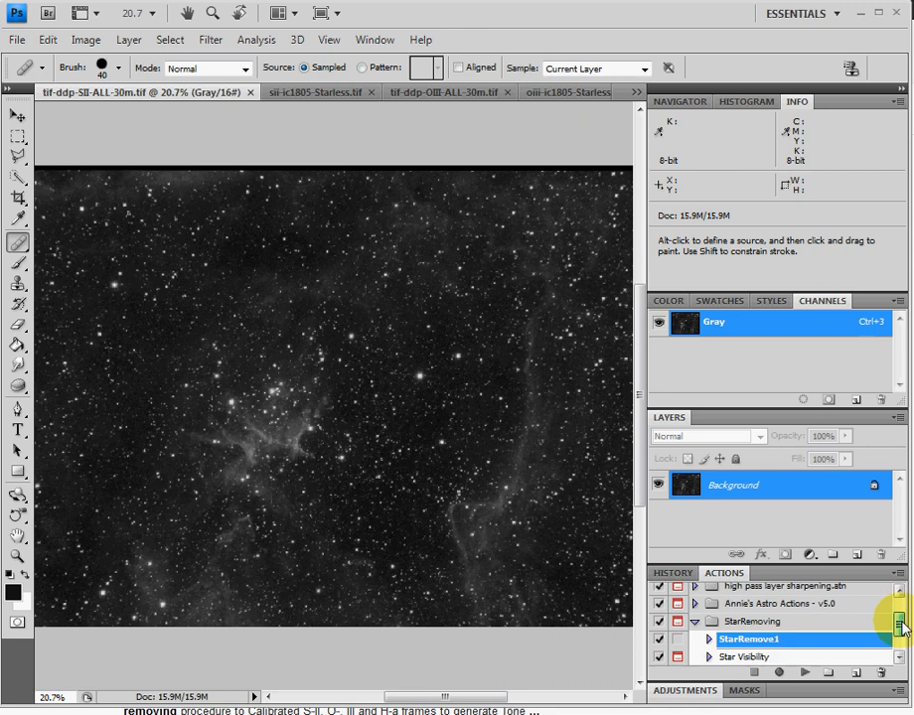
# Scroll the Actions panel down to reveal the StarRemoving set and StarRemove1
pyautogui.scroll(-3)
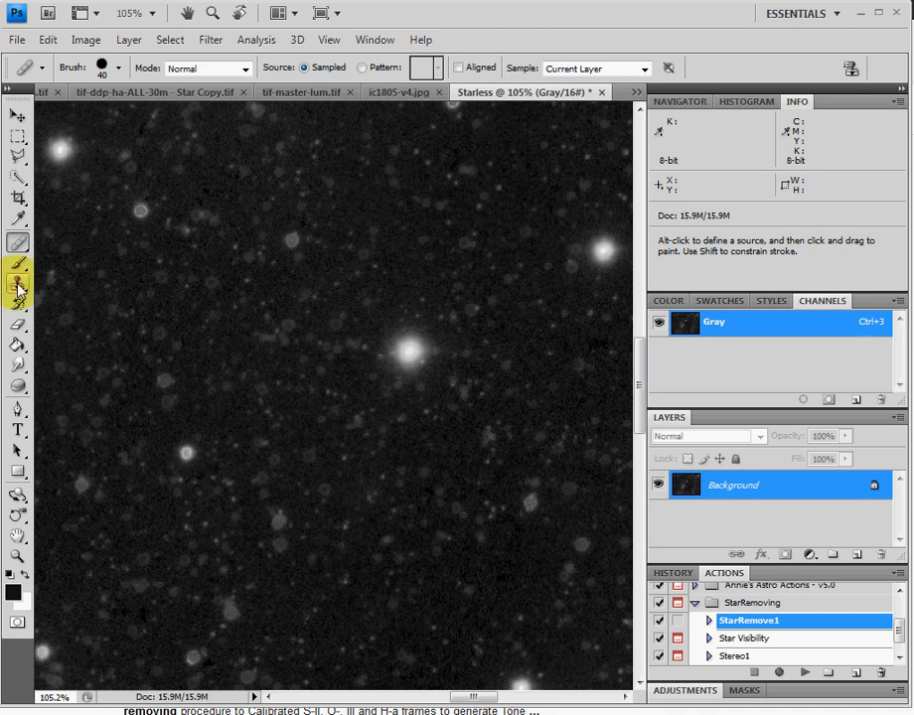
pyautogui.moveTo(18, 286)
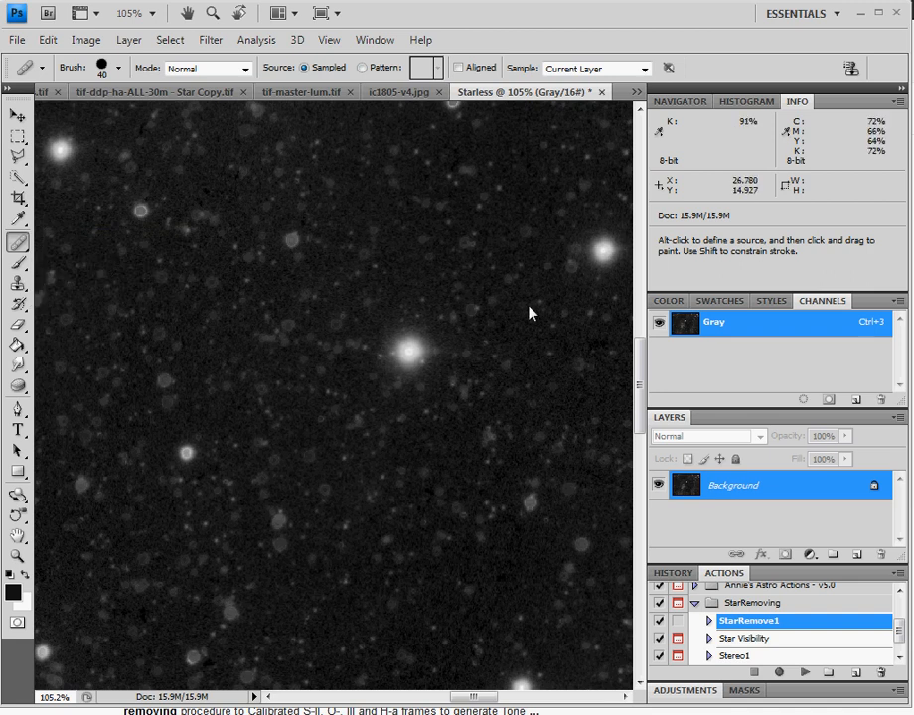
pyautogui.moveTo(390, 216)
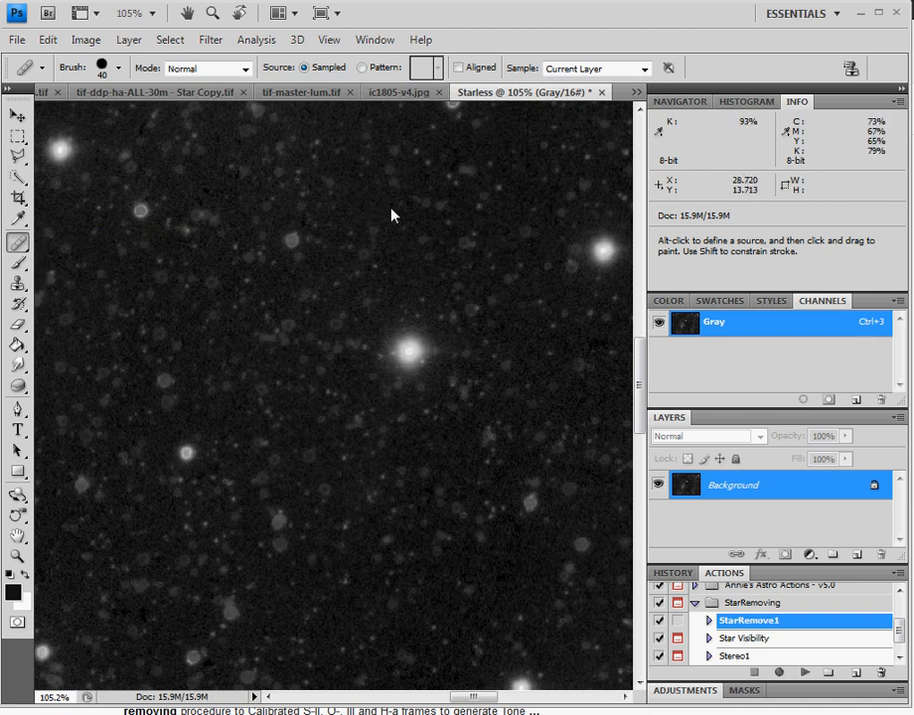
pyautogui.moveTo(395, 205)
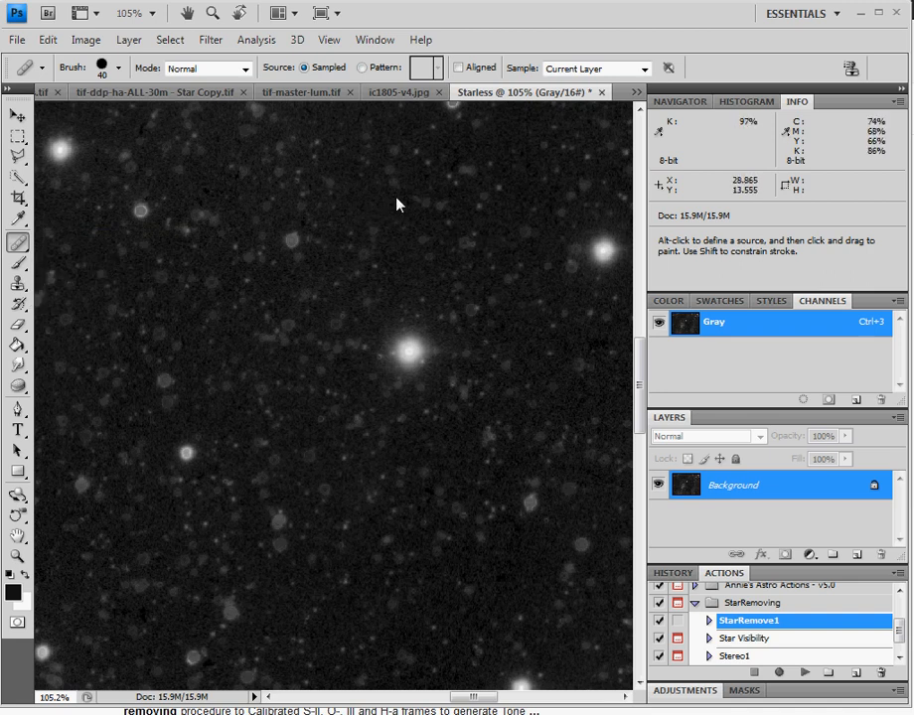
pyautogui.moveTo(397, 195)
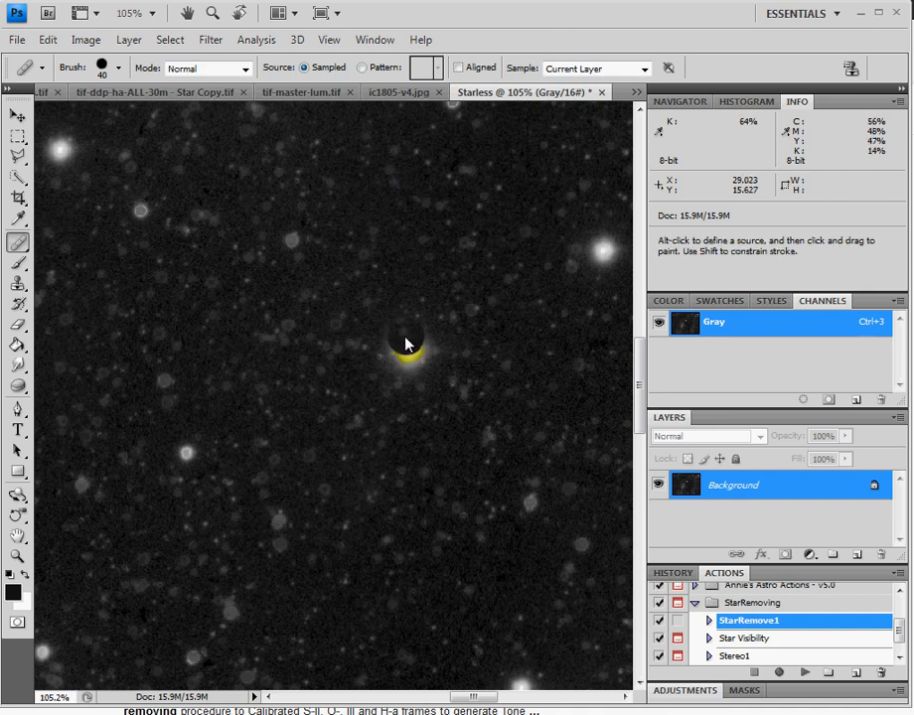
# Spot-heal away the bright star near the image centre and its remaining glow
pyautogui.click(406, 345)
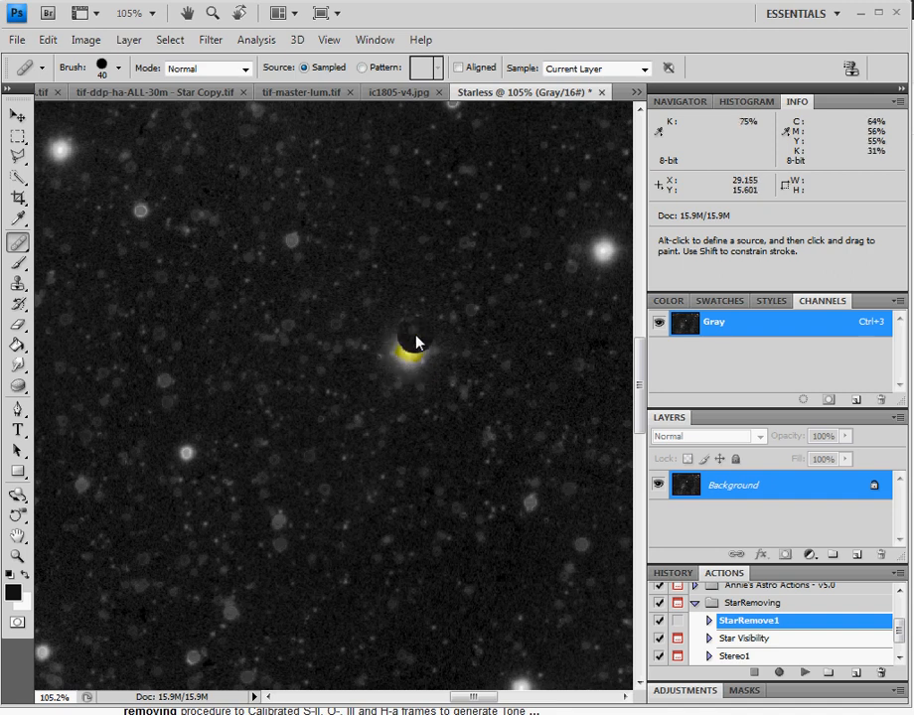
pyautogui.click(407, 343)
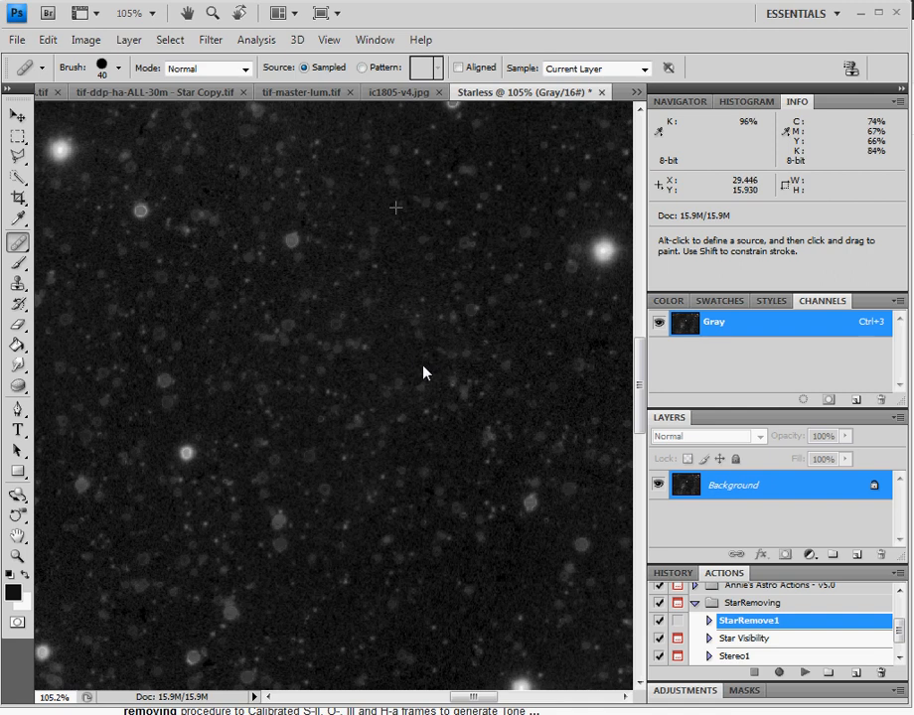
pyautogui.moveTo(184, 250)
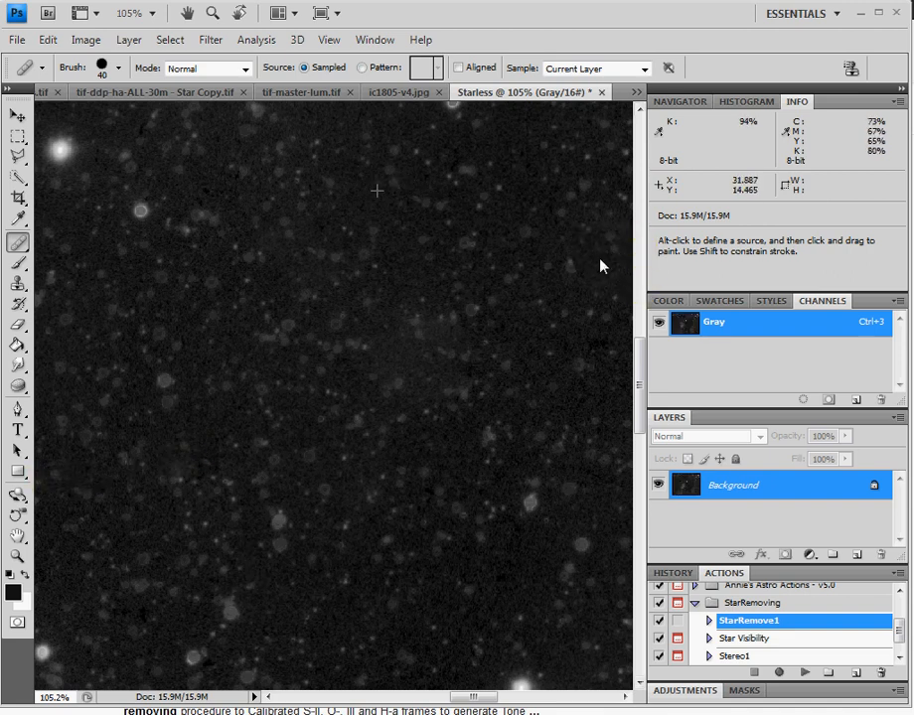
pyautogui.moveTo(506, 520)
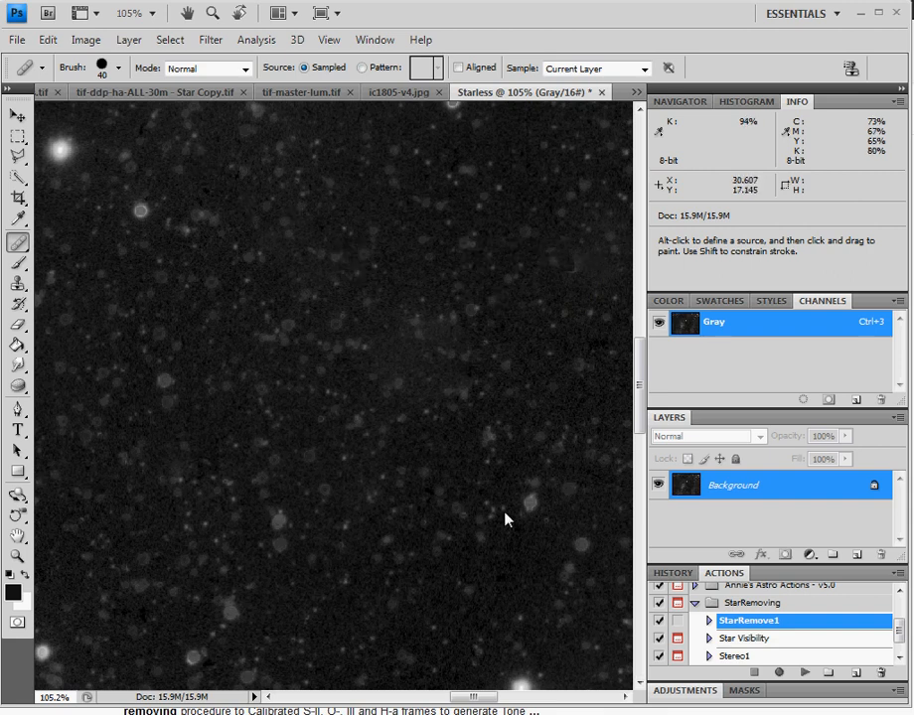
pyautogui.moveTo(504, 557)
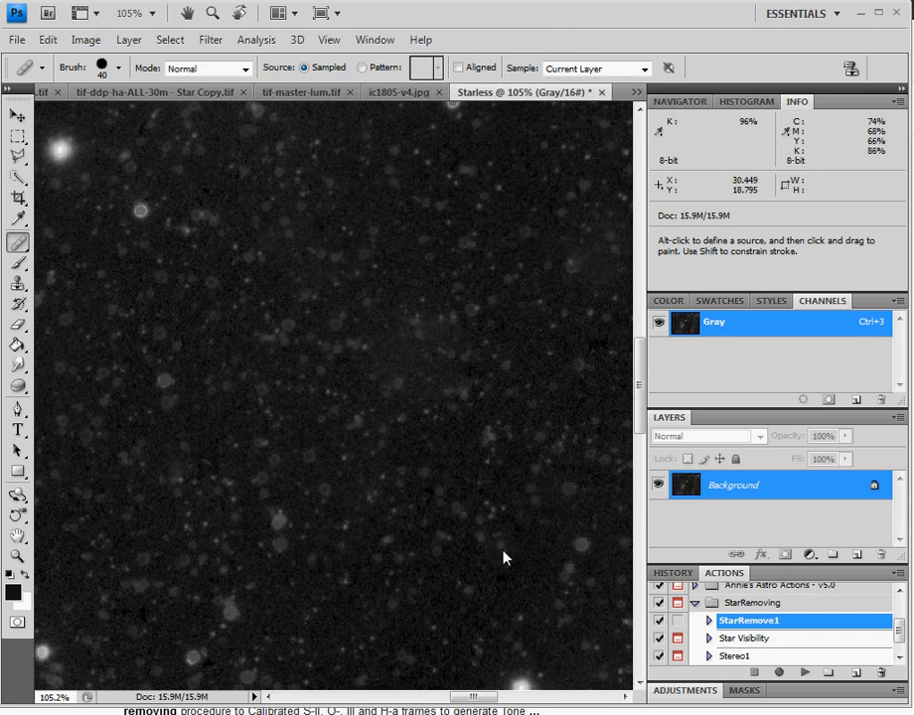
pyautogui.moveTo(636, 187)
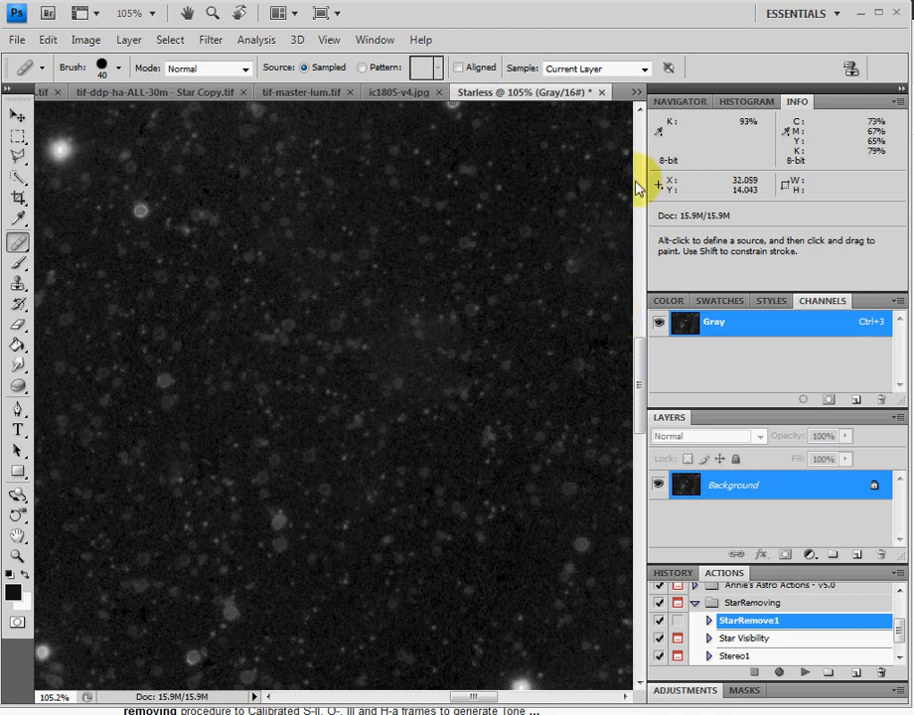
# Make tif-ddp-SII-ALL-30m.tif the active document via the tab overflow list
pyautogui.click(636, 92)
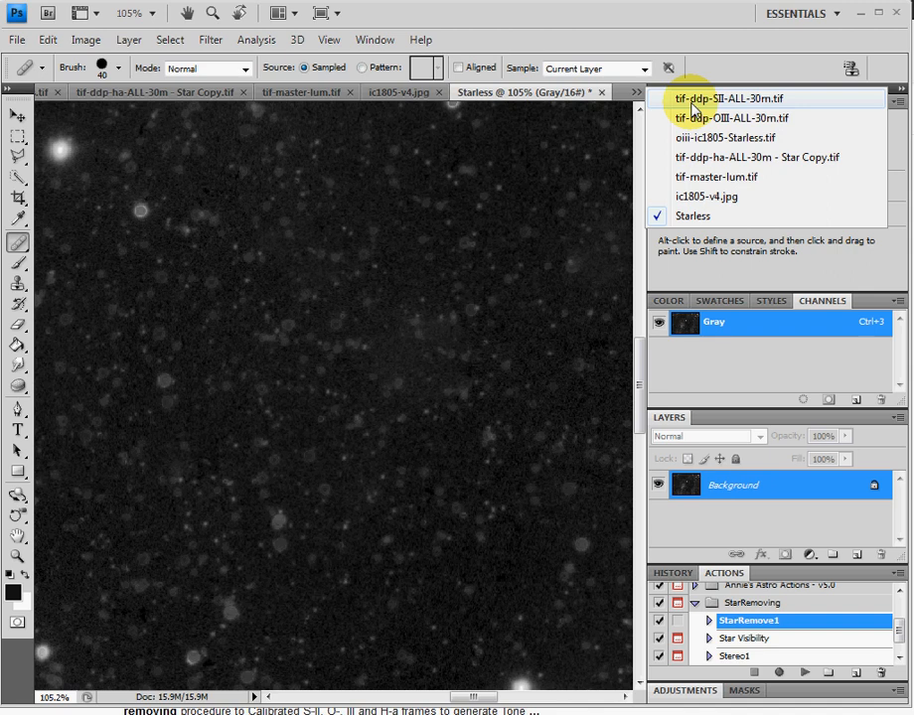
pyautogui.click(721, 99)
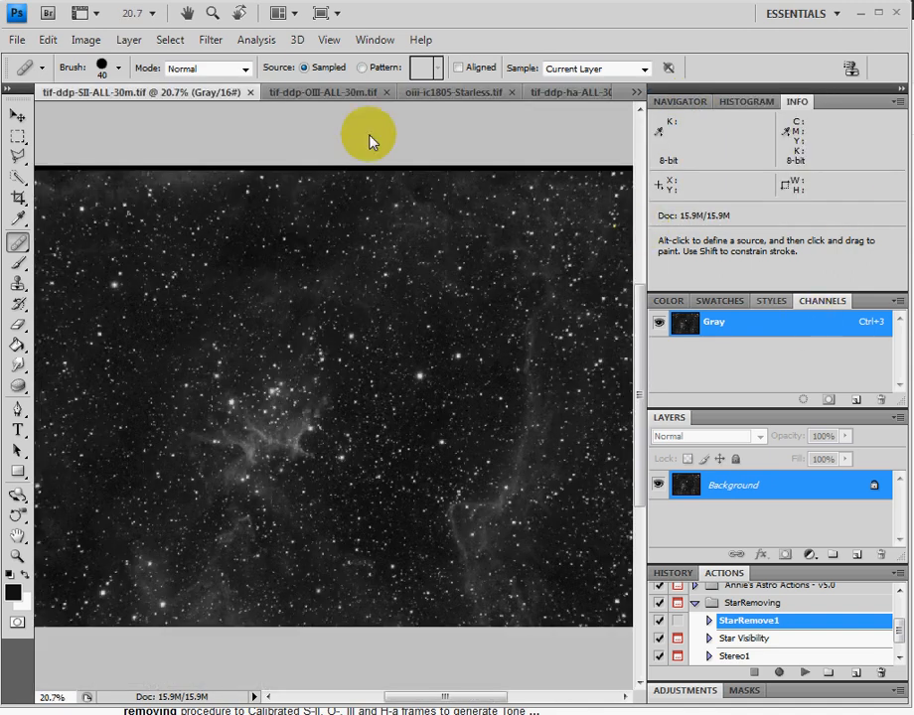
pyautogui.moveTo(351, 435)
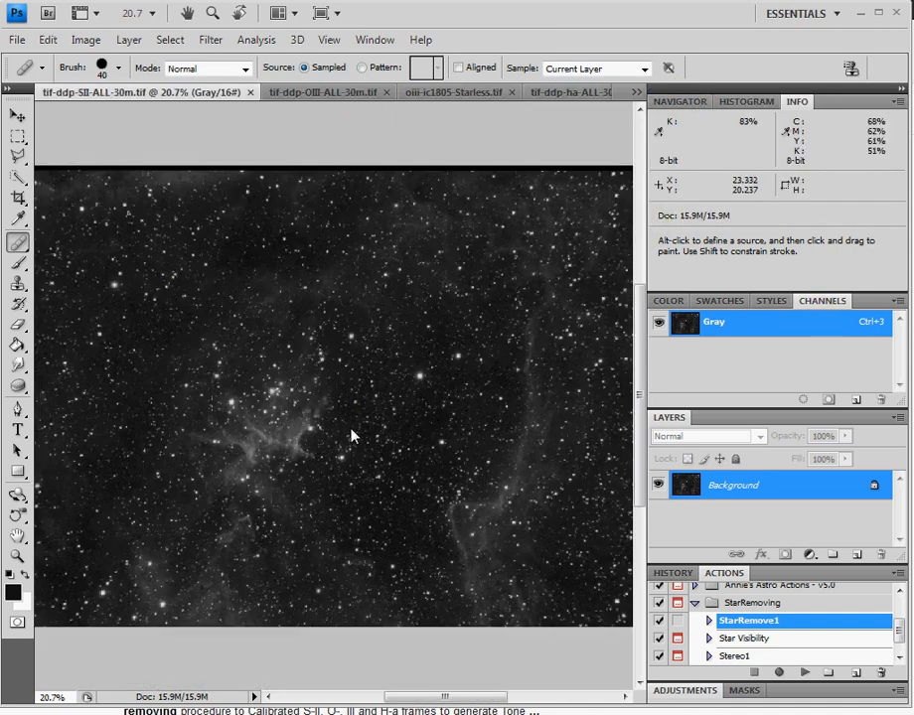
pyautogui.moveTo(117, 298)
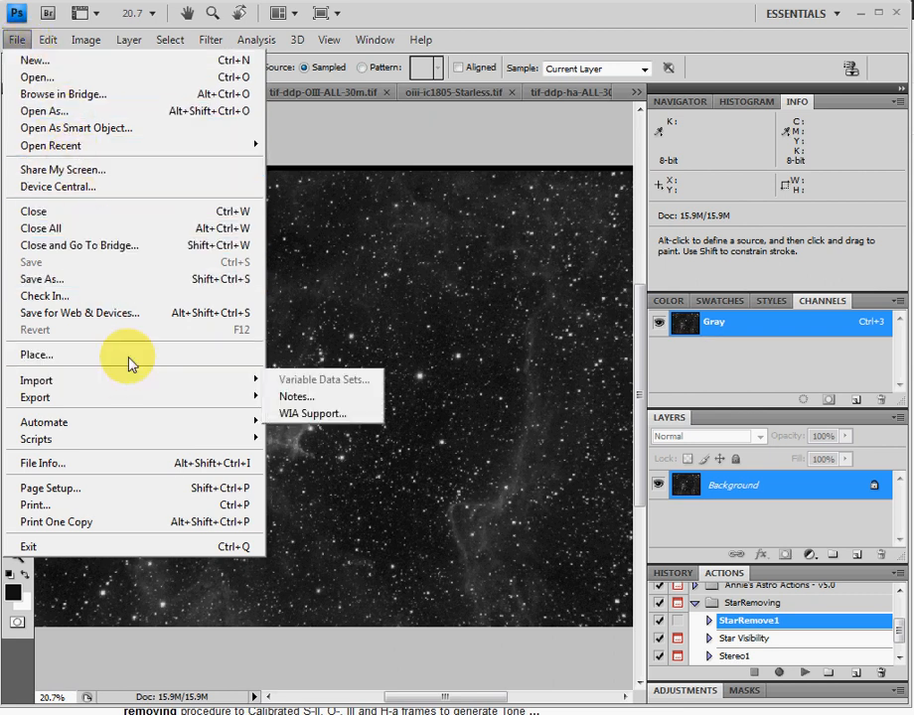
pyautogui.moveTo(144, 211)
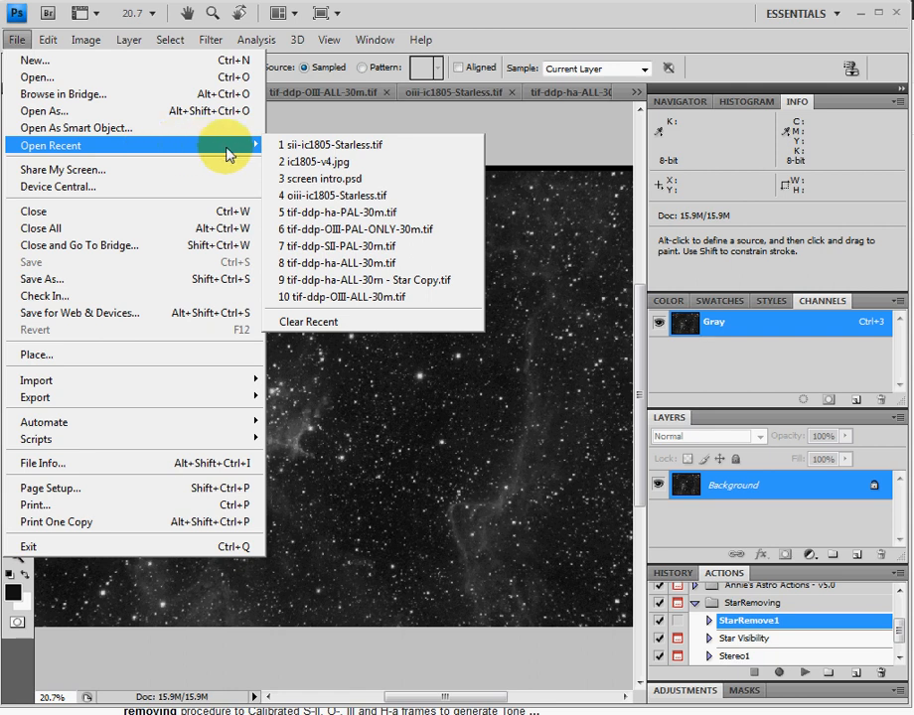
# Open sii-ic1805-Starless.tif, heal the flaw near the nebula centre, and dismiss the Starless save prompt
pyautogui.click(343, 212)
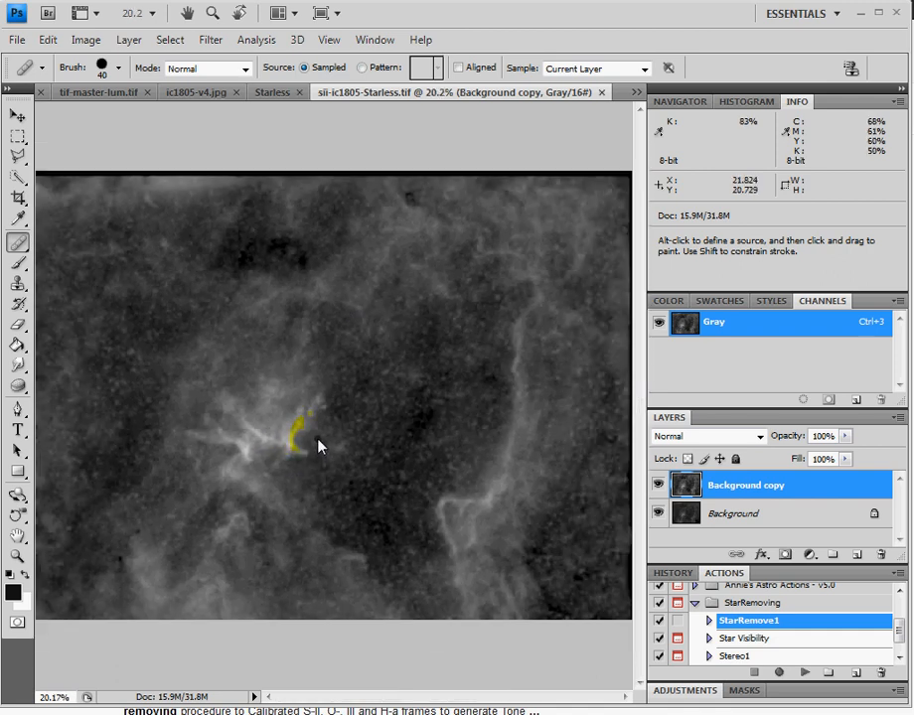
pyautogui.click(298, 438)
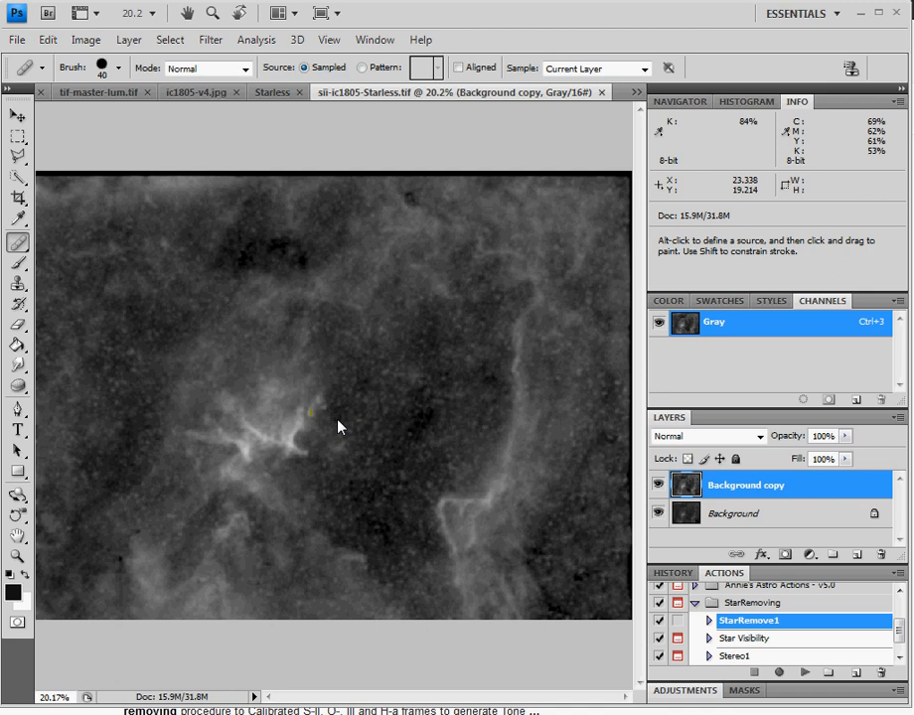
pyautogui.moveTo(253, 134)
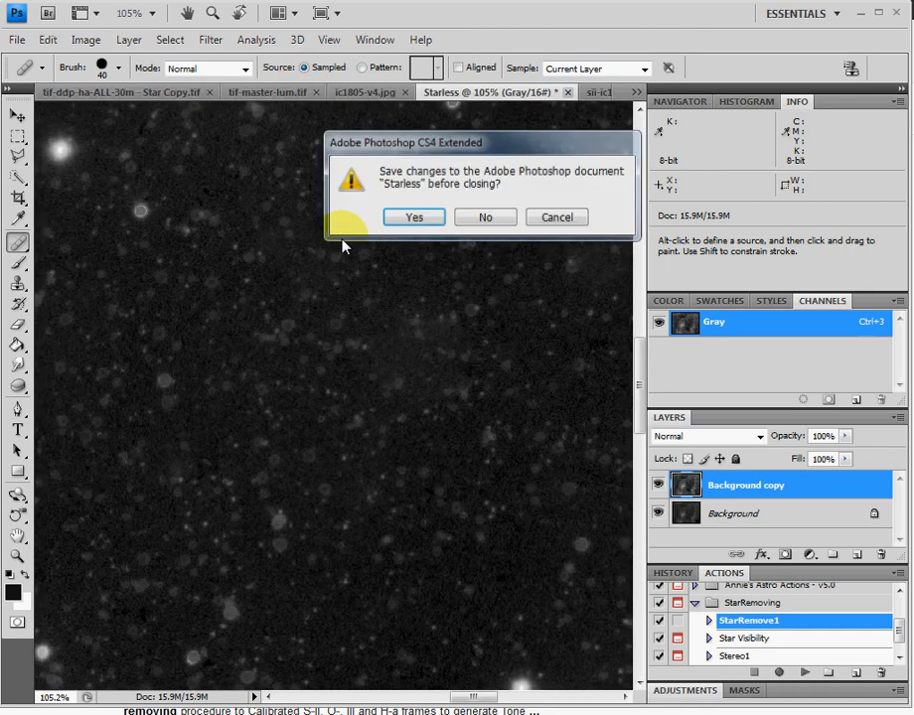
pyautogui.click(485, 217)
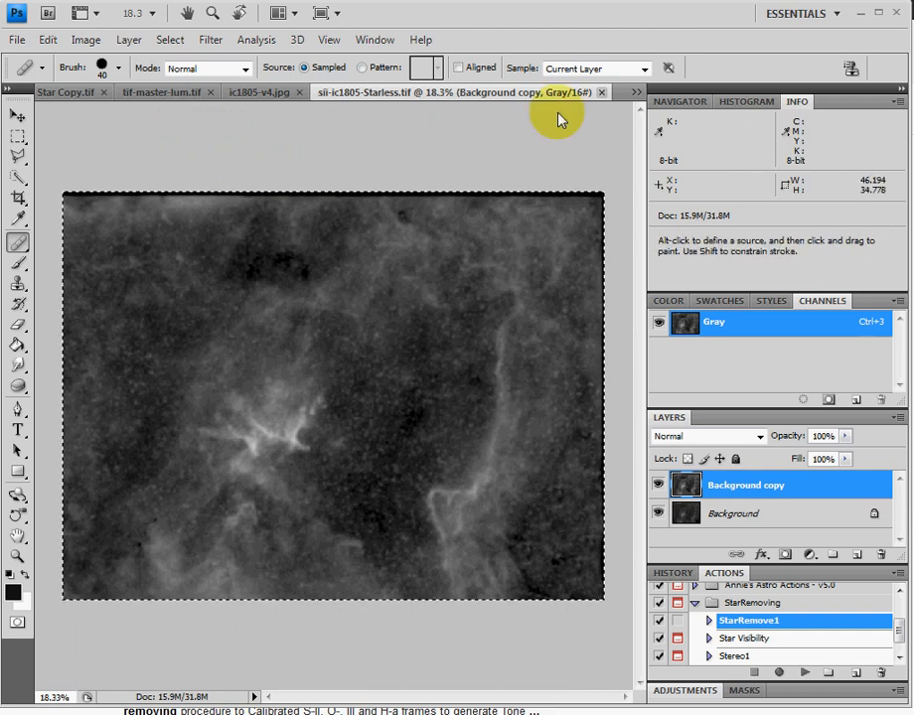
# Switch to tif-ddp-ha-ALL-30m - Star Copy.tif to paste the starless SII as Layer 1
pyautogui.click(636, 91)
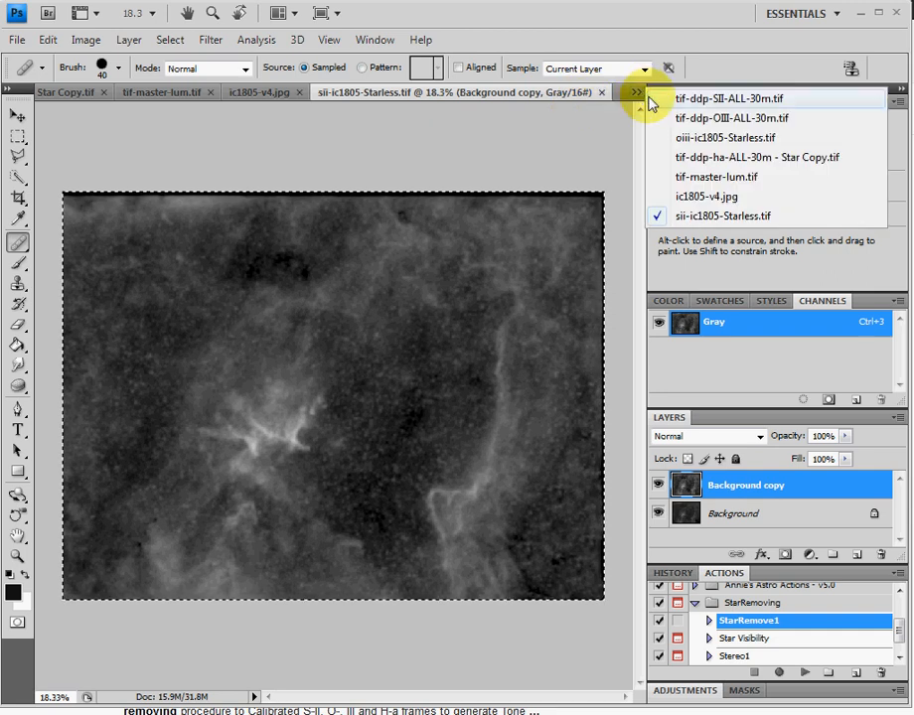
pyautogui.moveTo(735, 157)
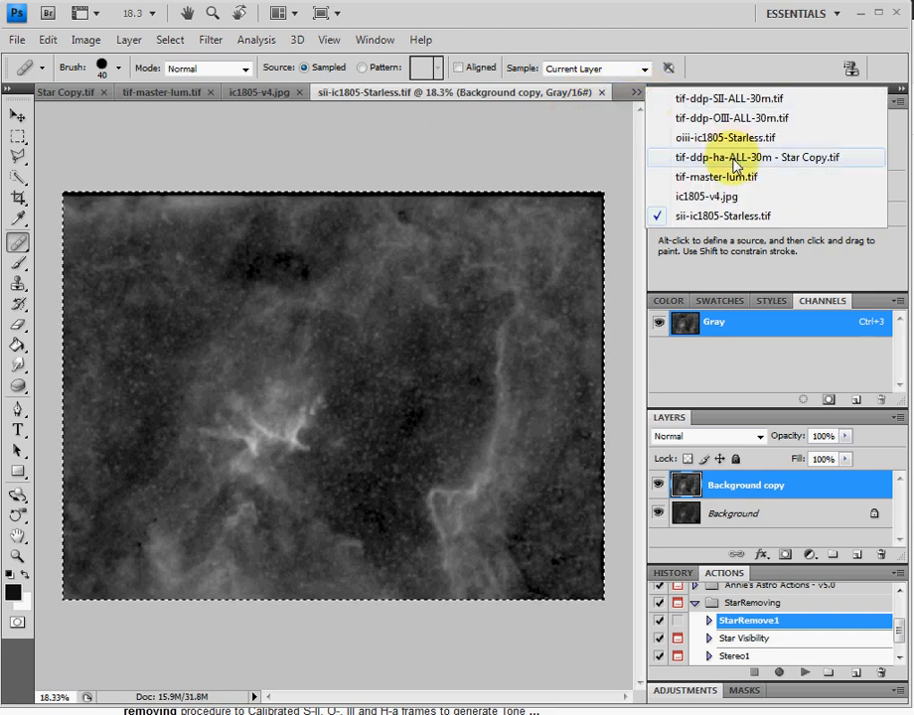
pyautogui.click(757, 156)
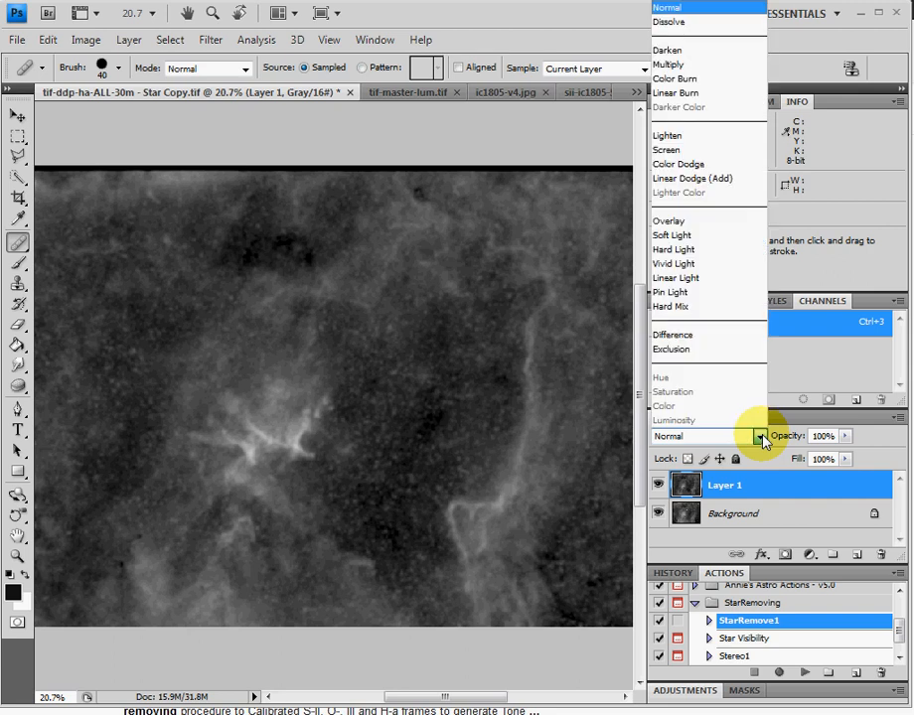
# Give the starless SII layer Screen blending at 15% opacity over the Ha image
pyautogui.click(666, 149)
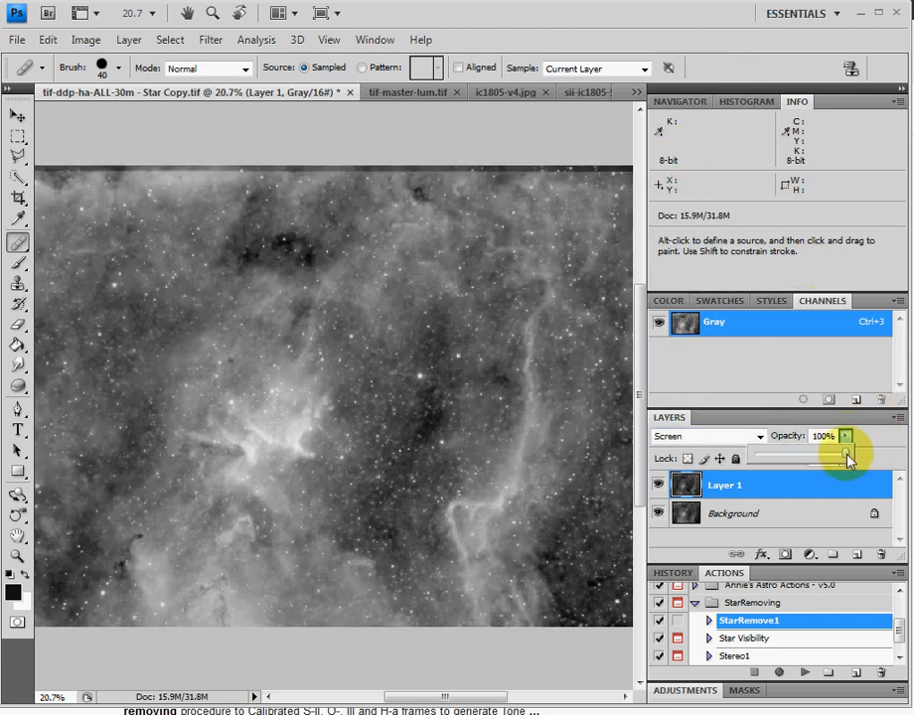
pyautogui.moveTo(845, 458); pyautogui.dragTo(761, 458)
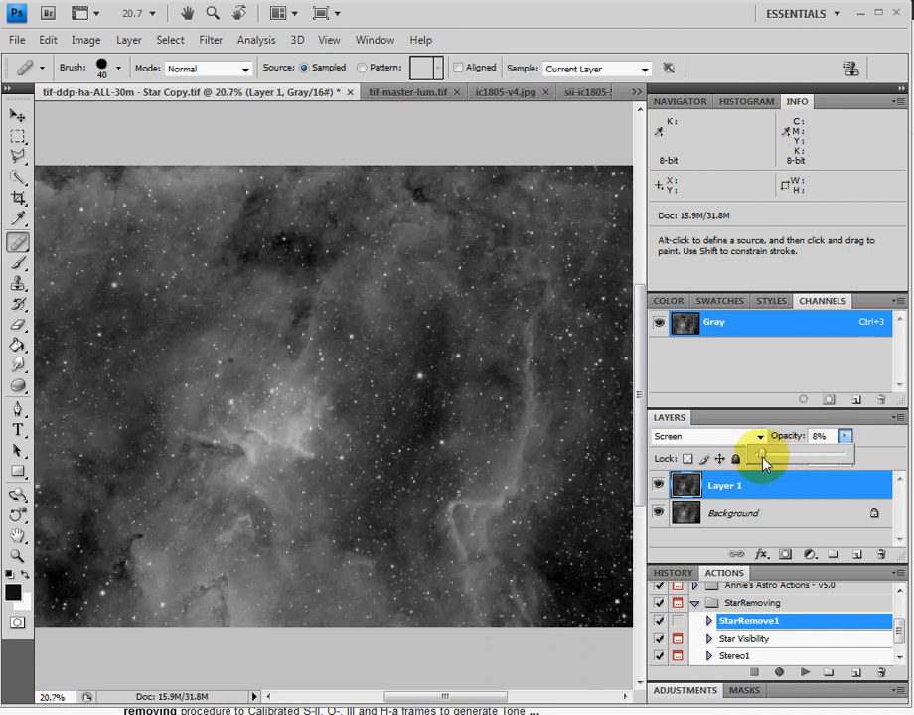
pyautogui.moveTo(763, 457); pyautogui.dragTo(770, 455)
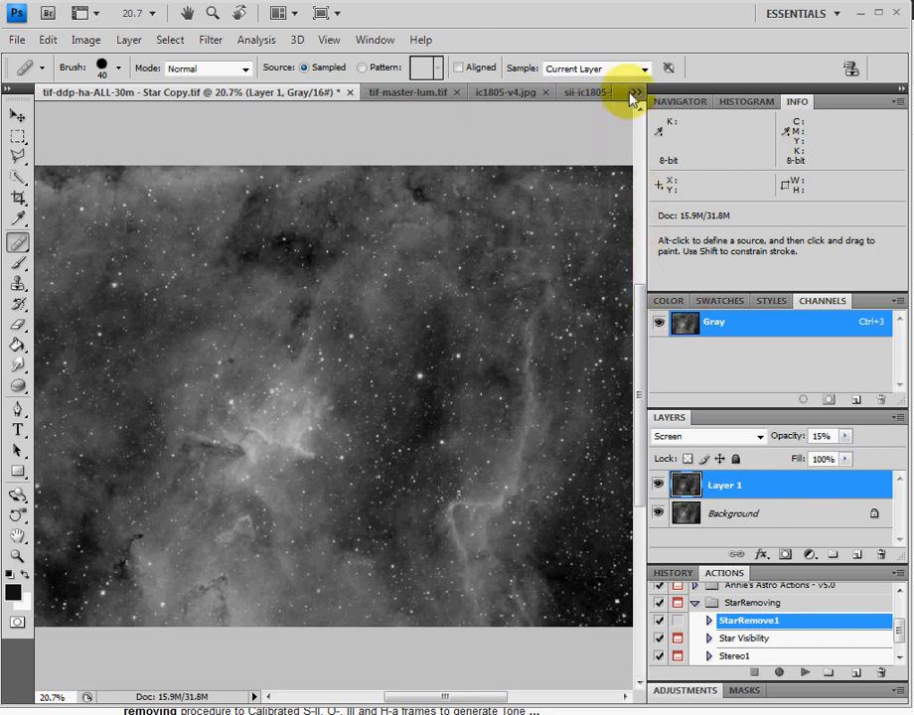
pyautogui.click(635, 93)
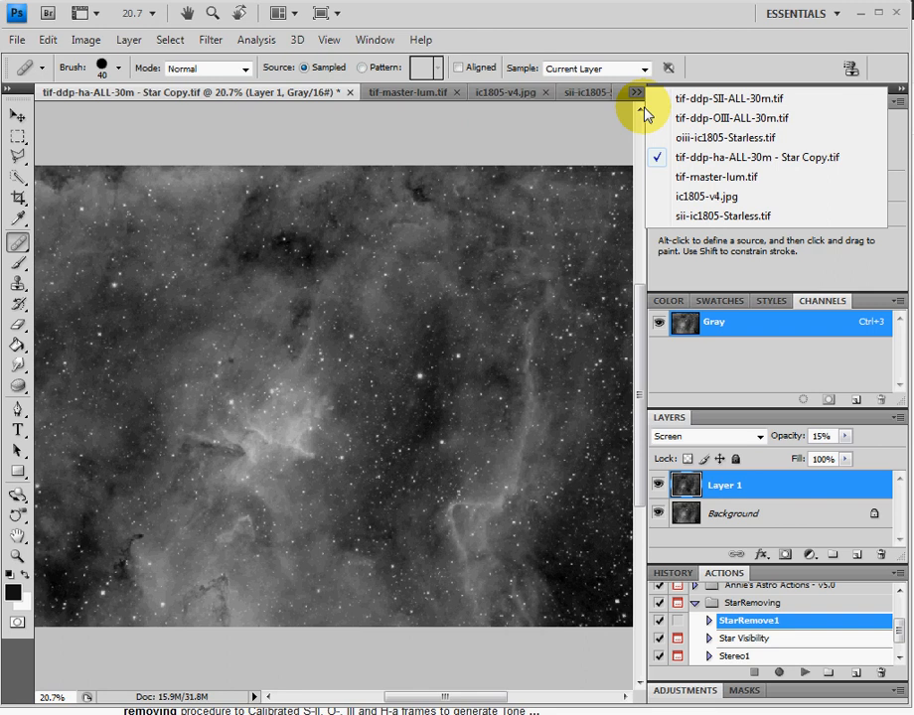
pyautogui.moveTo(664, 118)
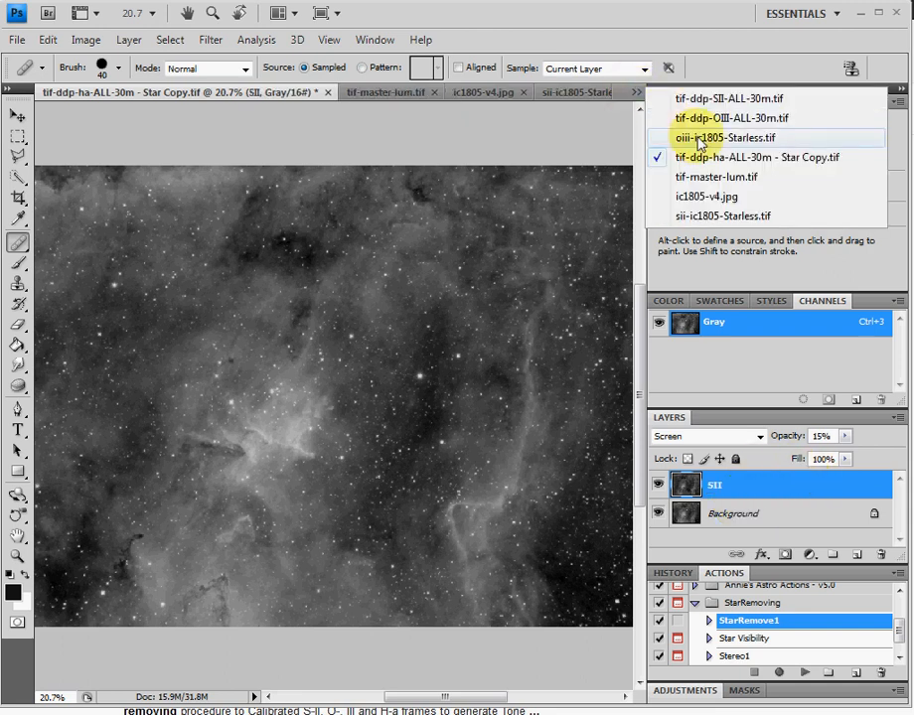
# Switch to oiii-ic1805-Starless.tif, copy it, and head back toward the Ha Star Copy document
pyautogui.click(729, 137)
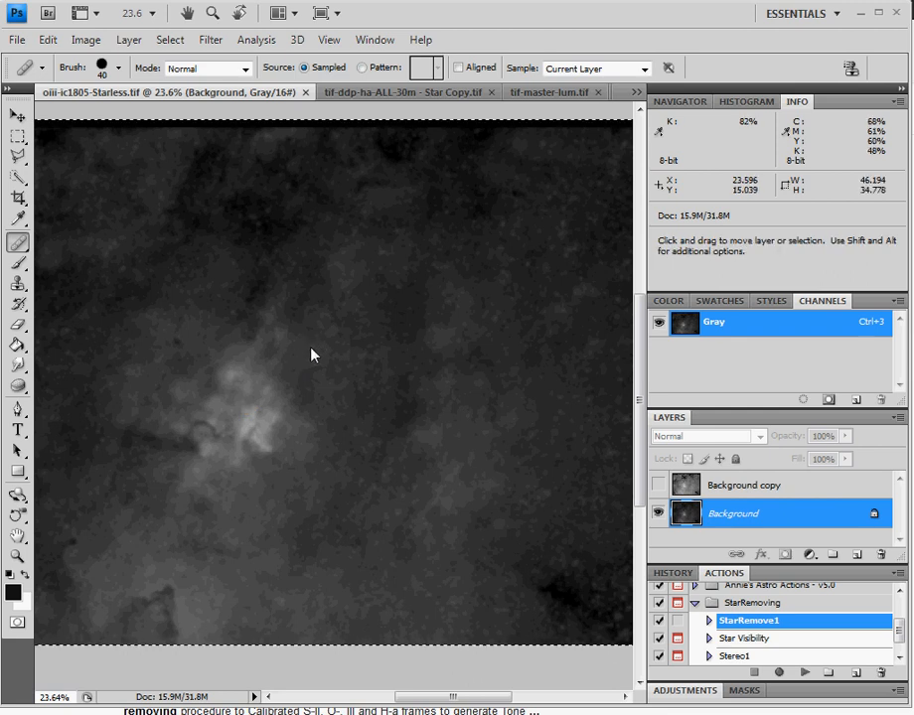
pyautogui.moveTo(367, 186)
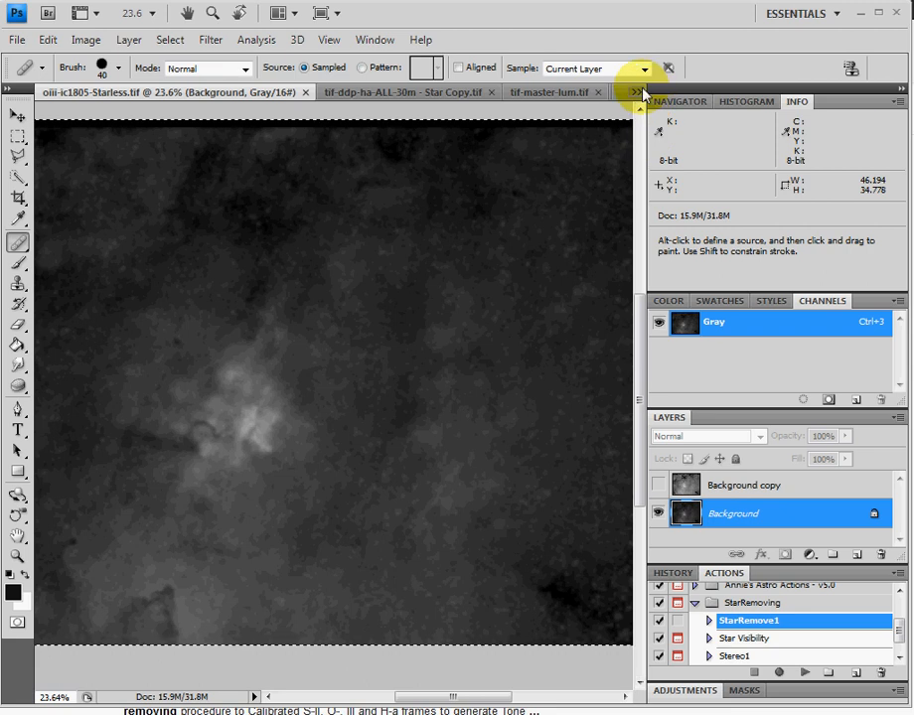
pyautogui.click(637, 92)
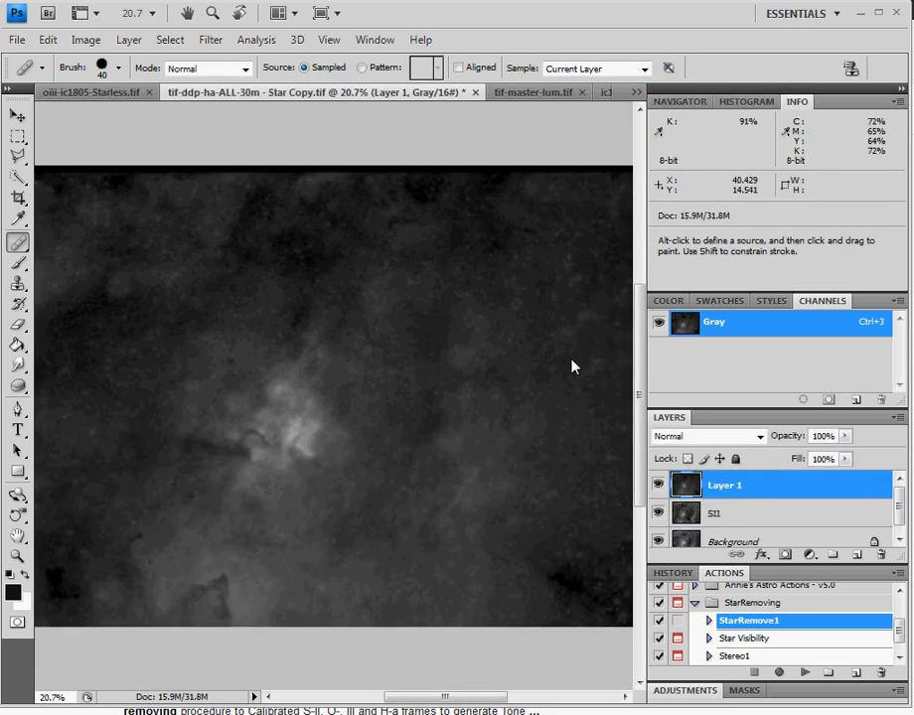
# Give the starless OIII layer Screen blending at 15% opacity above the SII layer
pyautogui.click(706, 436)
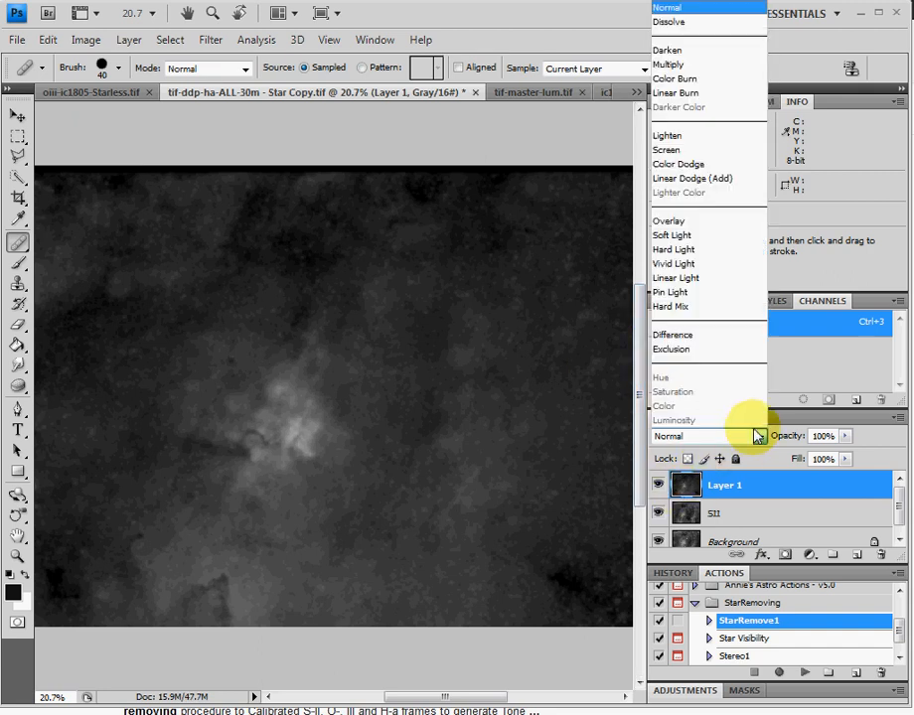
pyautogui.moveTo(668, 149)
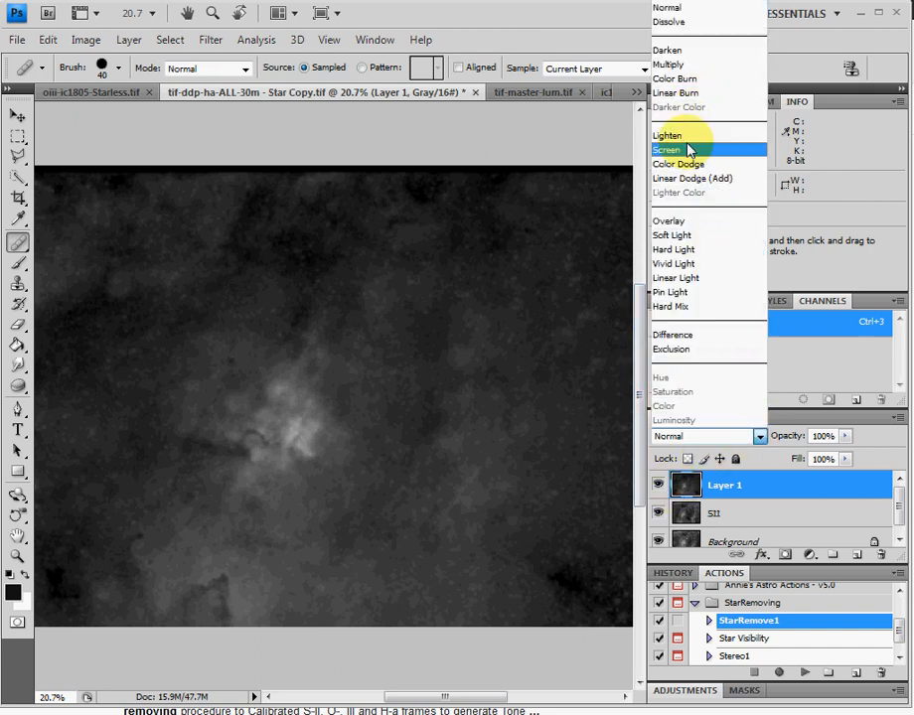
pyautogui.click(666, 149)
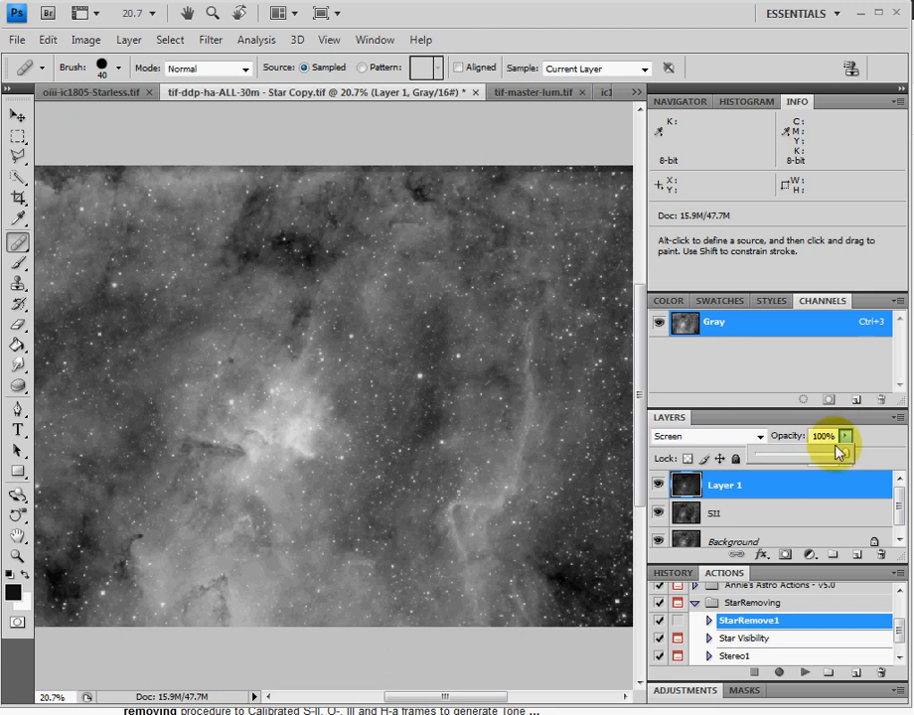
pyautogui.moveTo(843, 454); pyautogui.dragTo(787, 454)
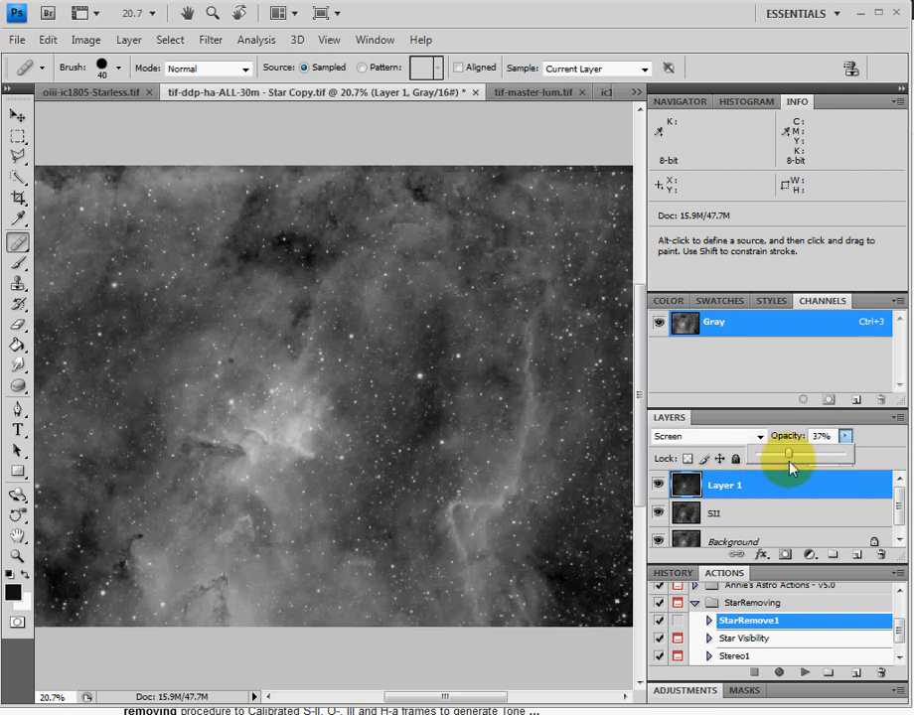
pyautogui.moveTo(789, 454); pyautogui.dragTo(771, 454)
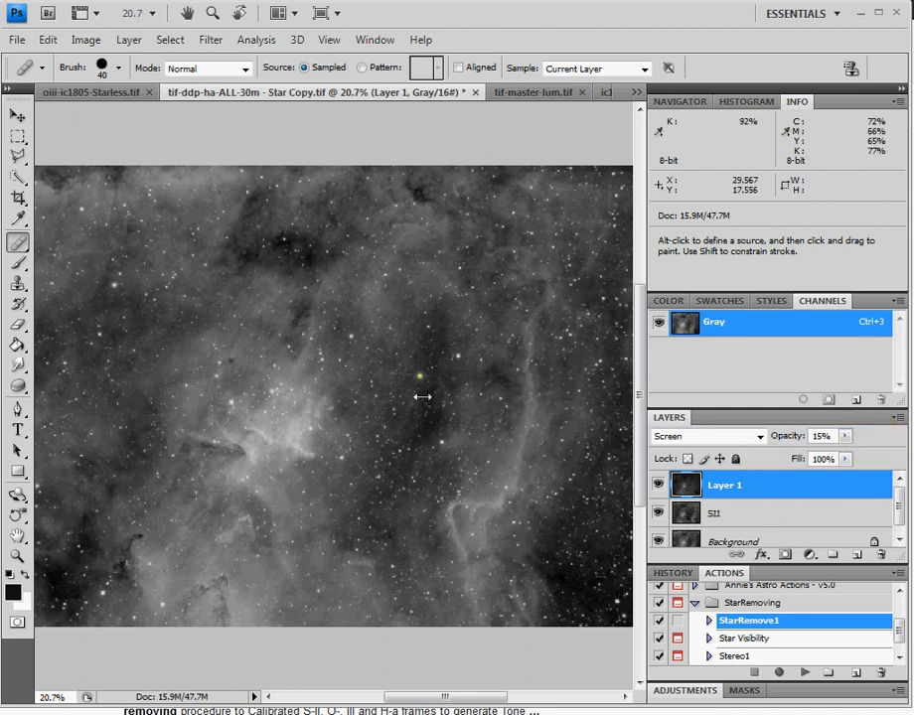
pyautogui.moveTo(454, 412)
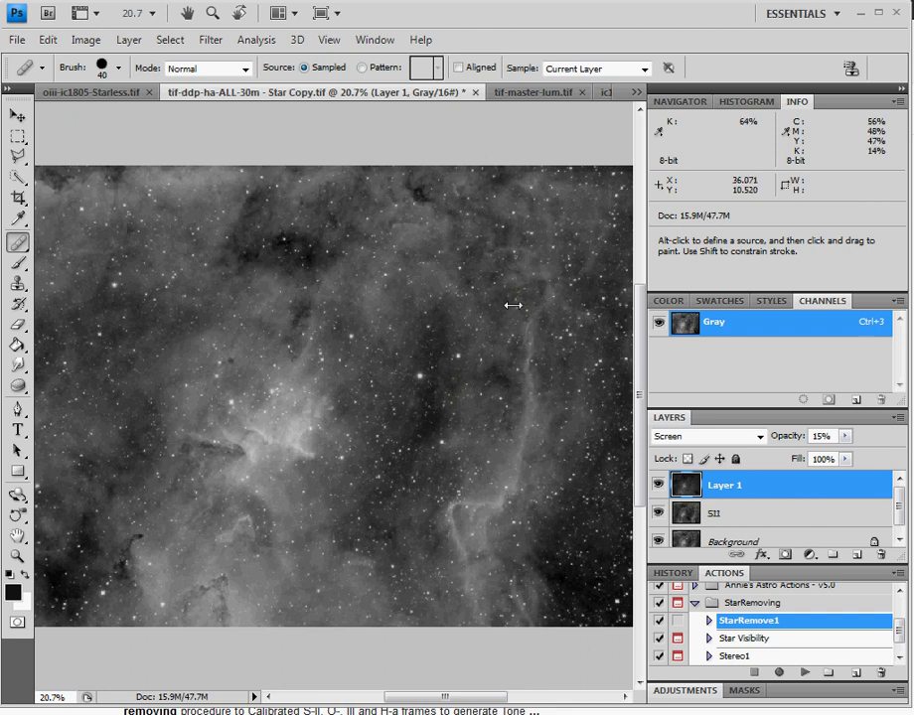
pyautogui.moveTo(621, 138)
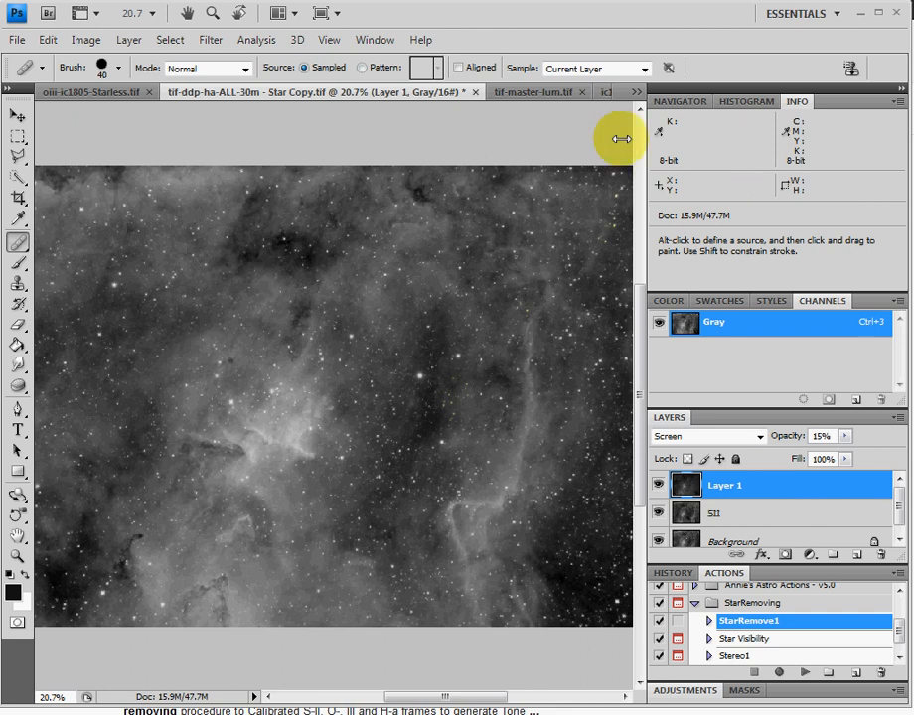
pyautogui.moveTo(633, 92)
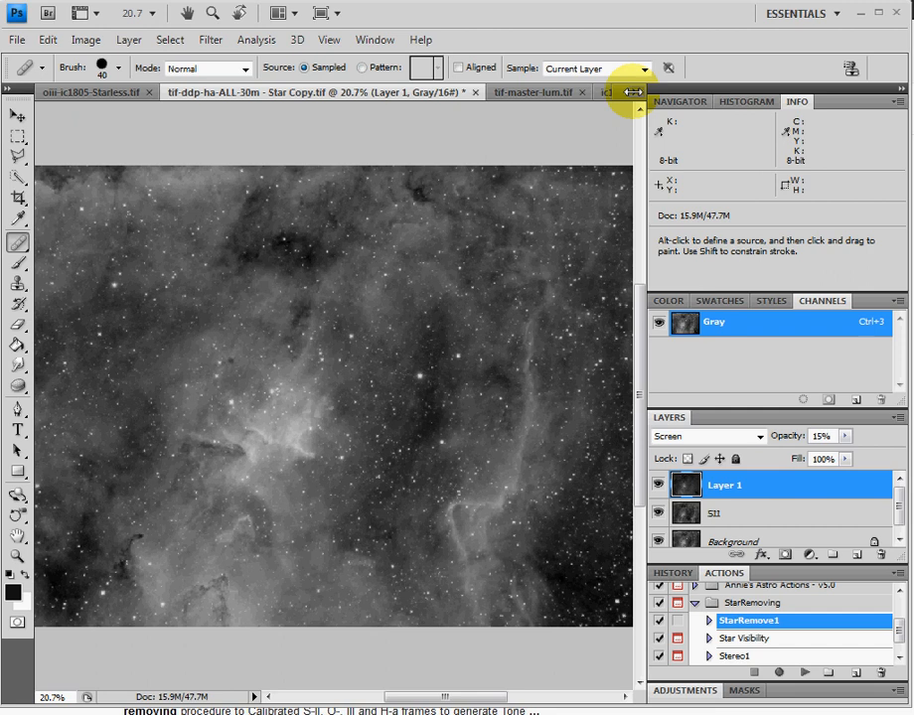
pyautogui.click(632, 92)
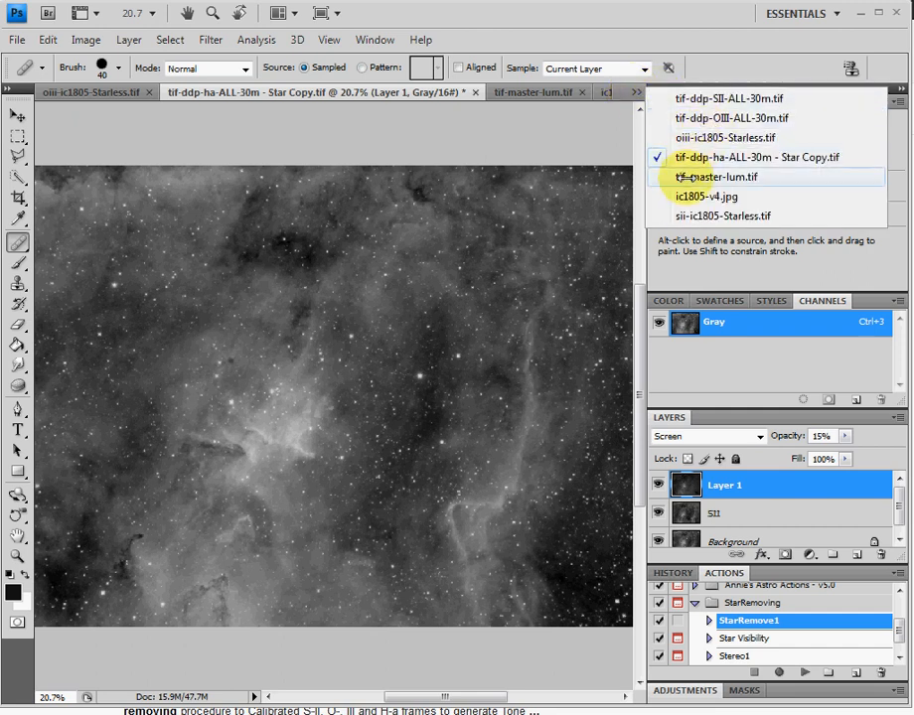
# View tif-master-lum.tif, then bring up the final colour ic1805-v4.jpg image
pyautogui.click(715, 177)
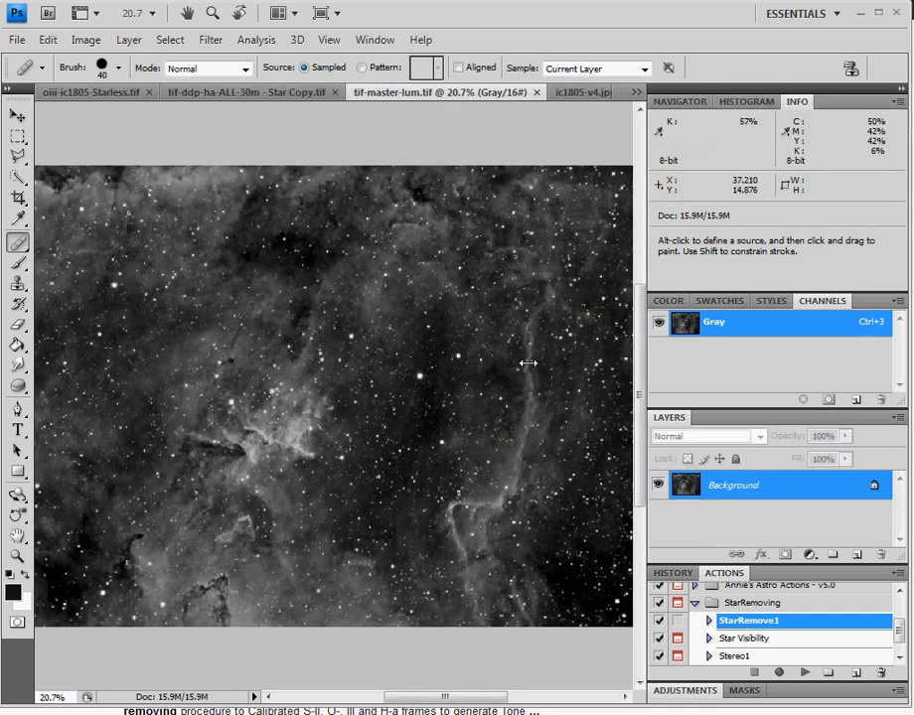
pyautogui.moveTo(412, 381)
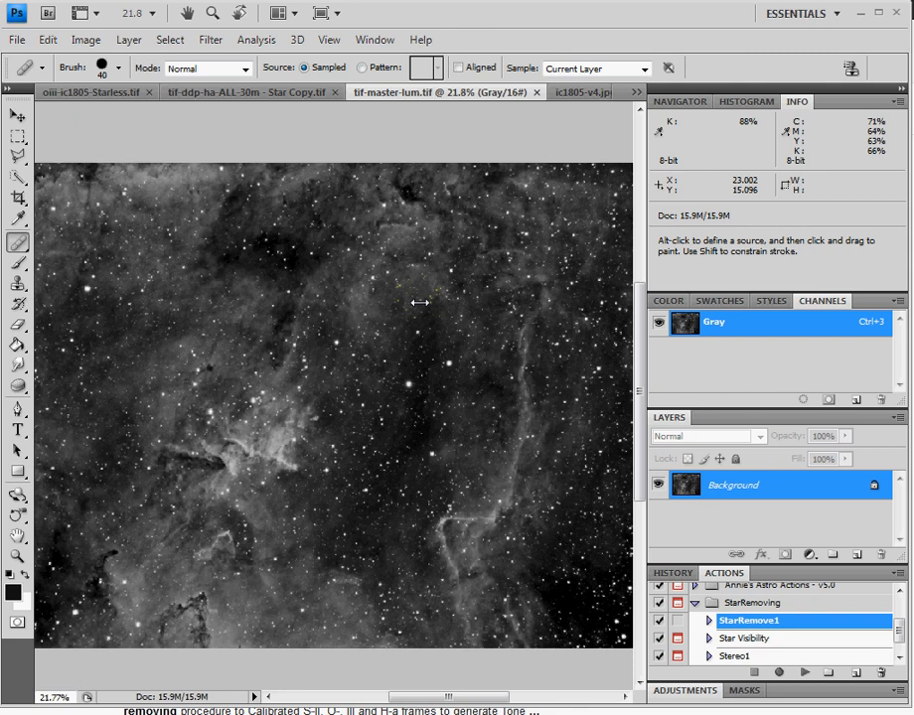
pyautogui.moveTo(541, 193)
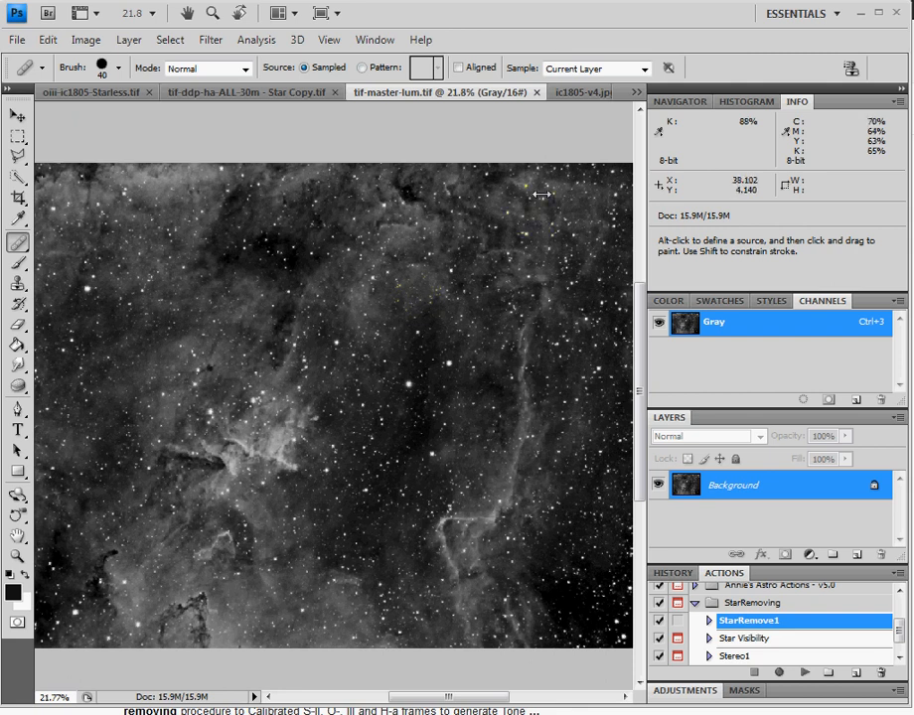
pyautogui.moveTo(596, 193)
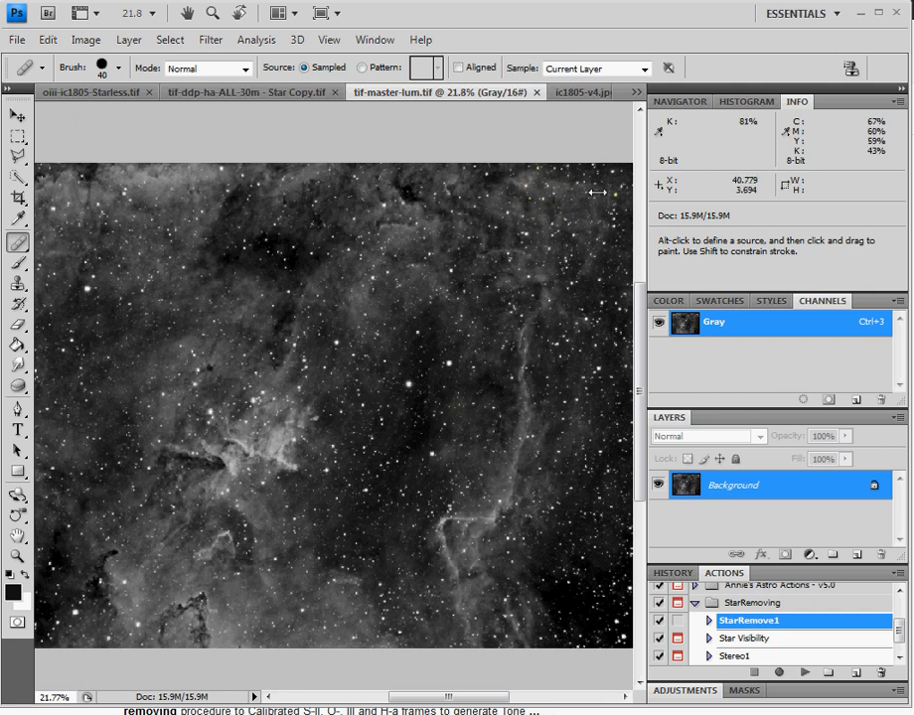
pyautogui.click(638, 95)
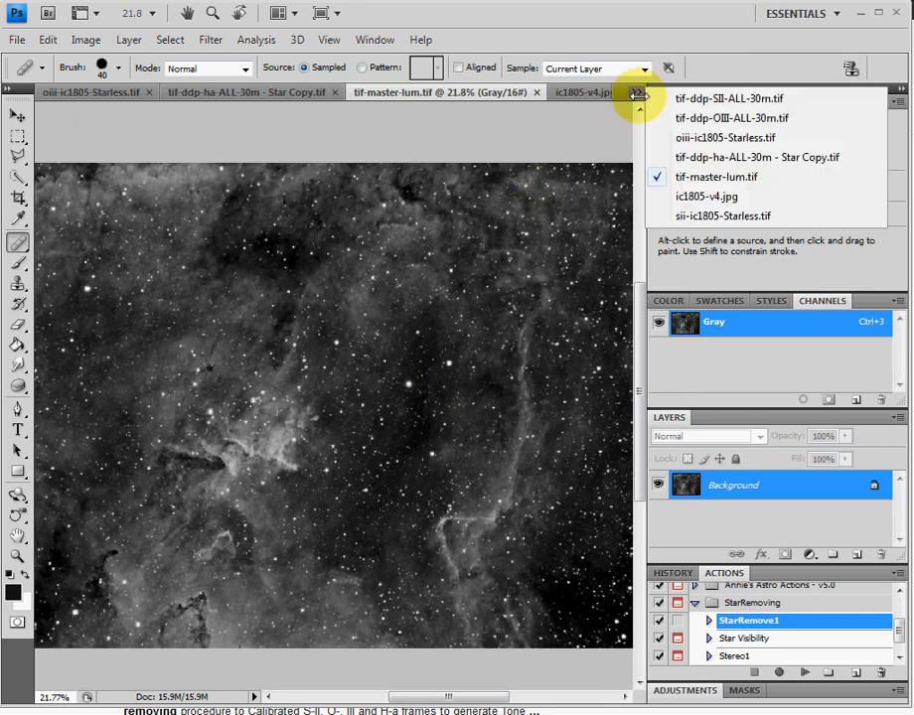
pyautogui.click(707, 196)
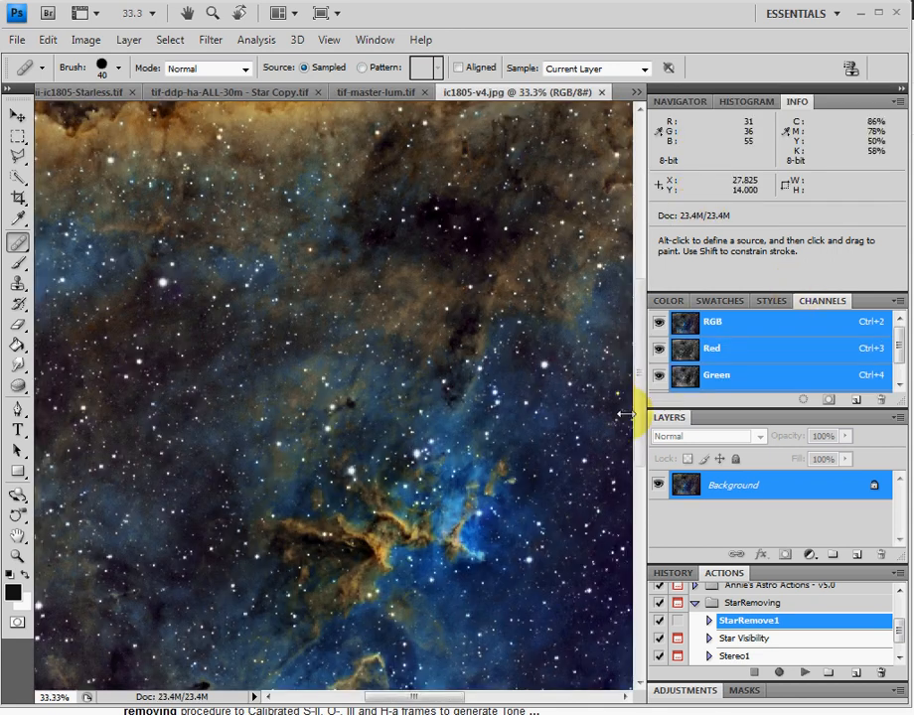